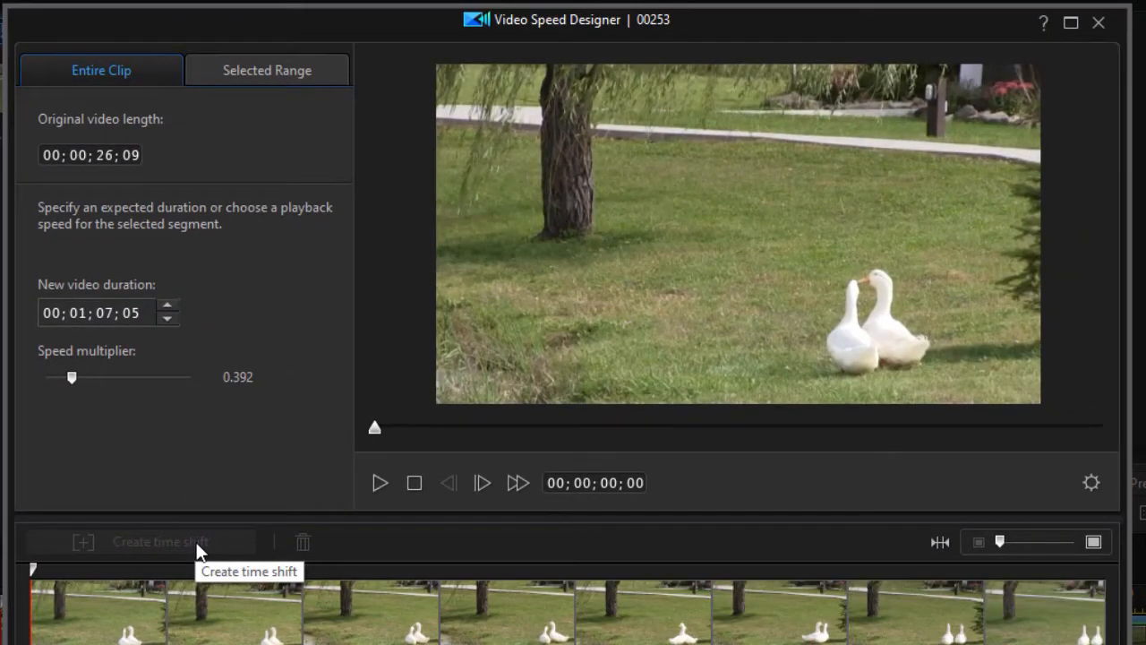
mouse_move(199, 526)
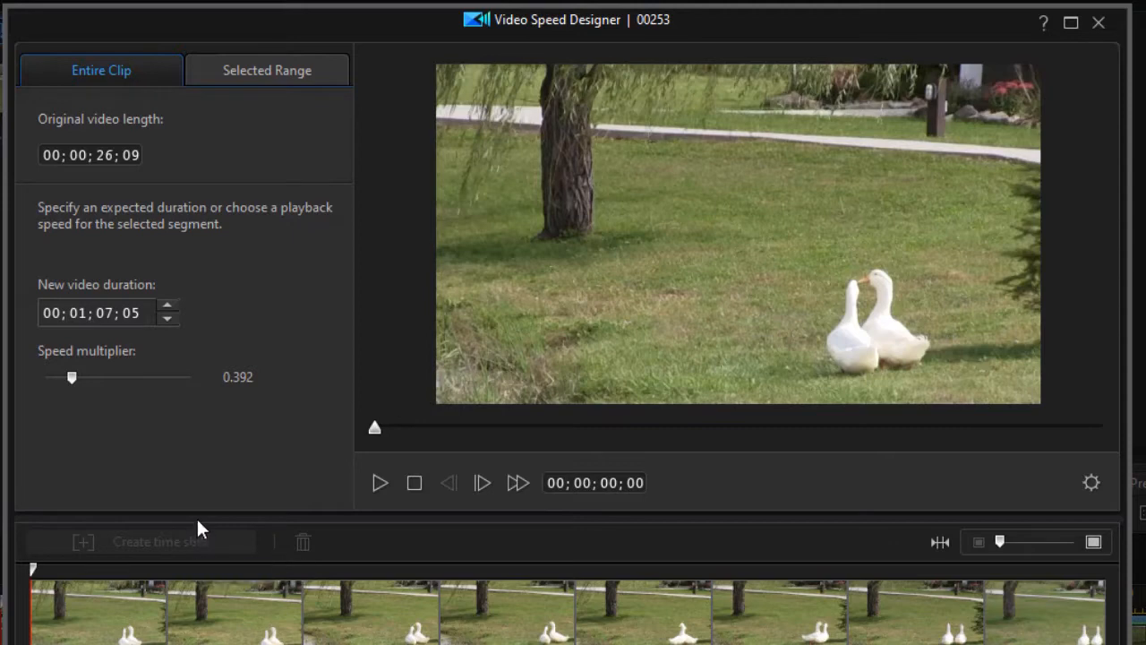
mouse_move(218, 505)
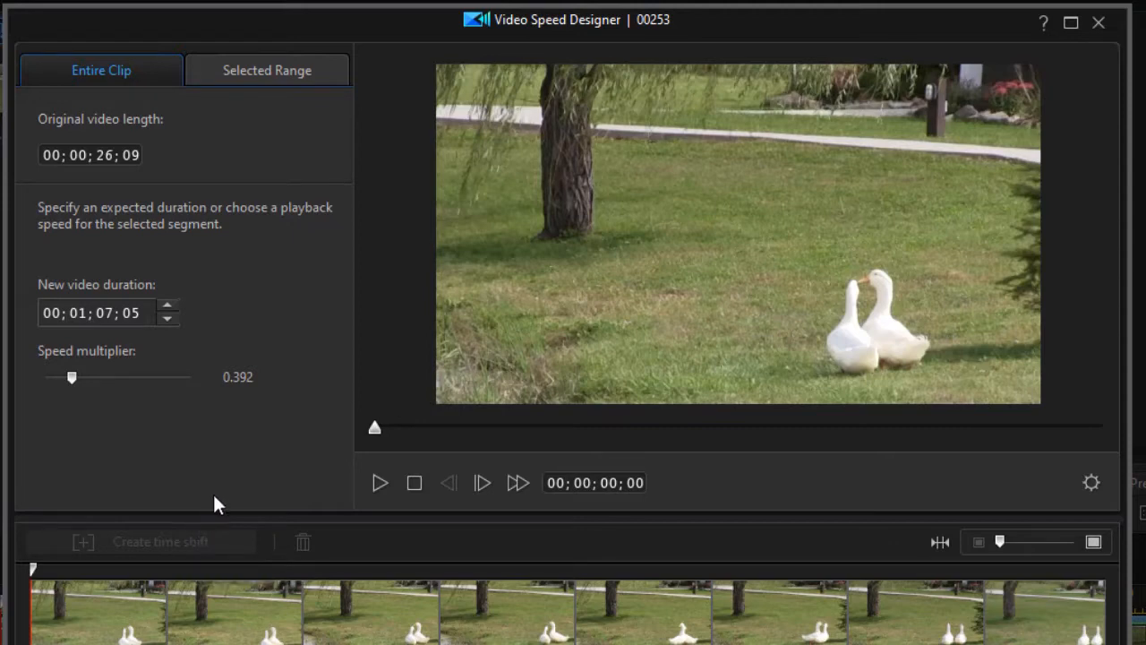
mouse_move(100, 167)
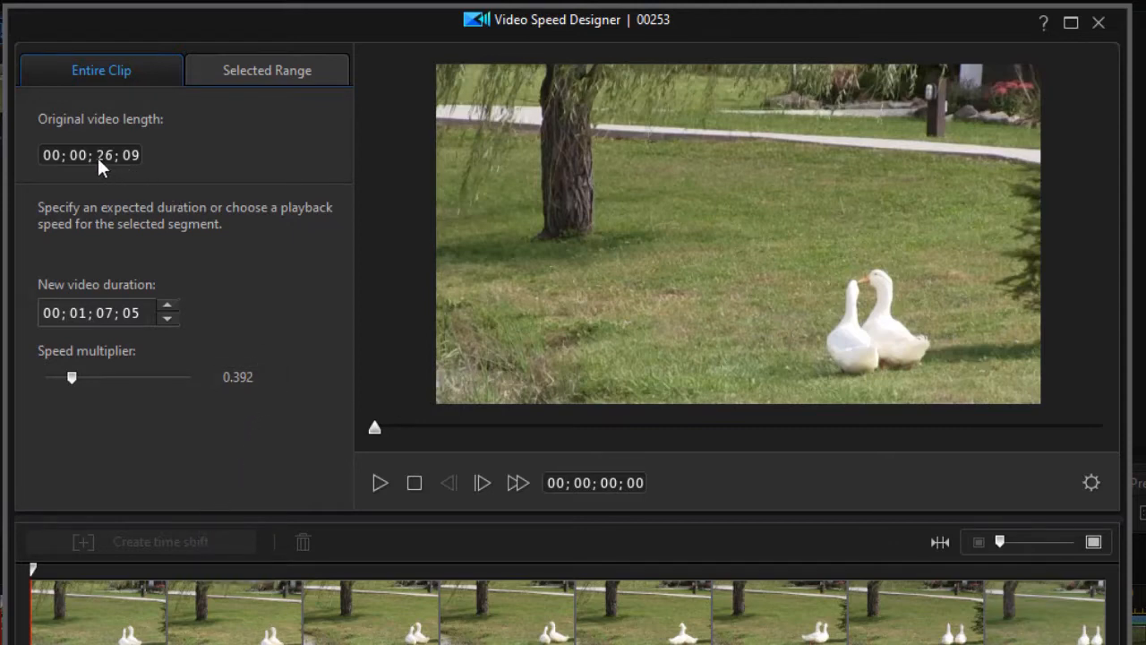
mouse_move(111, 172)
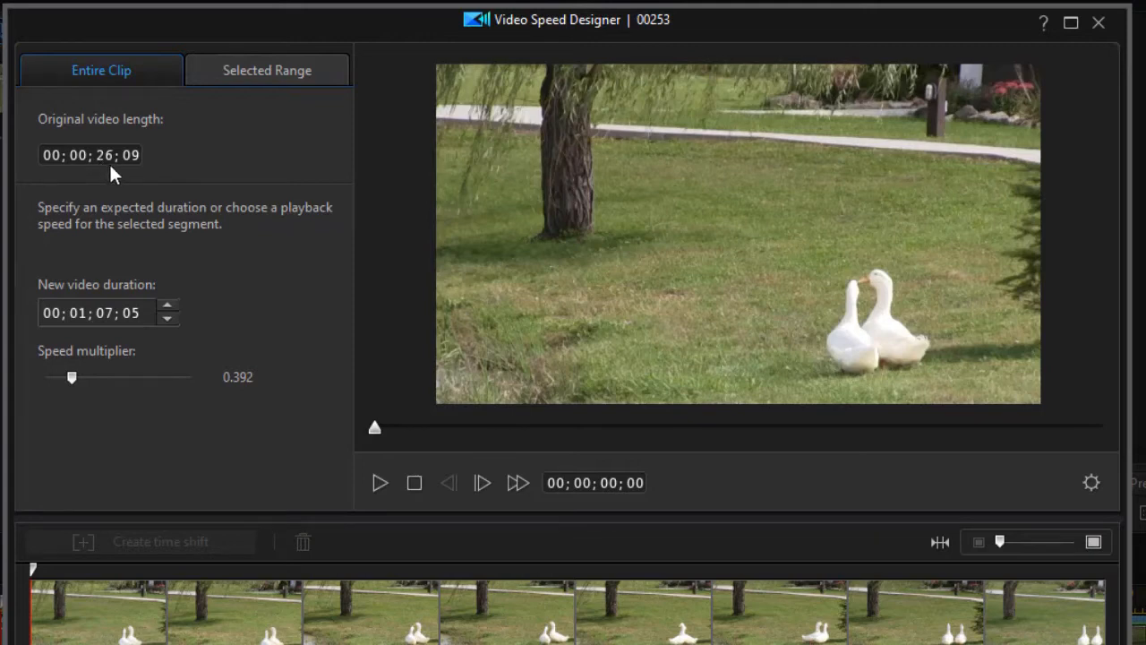
mouse_move(195, 326)
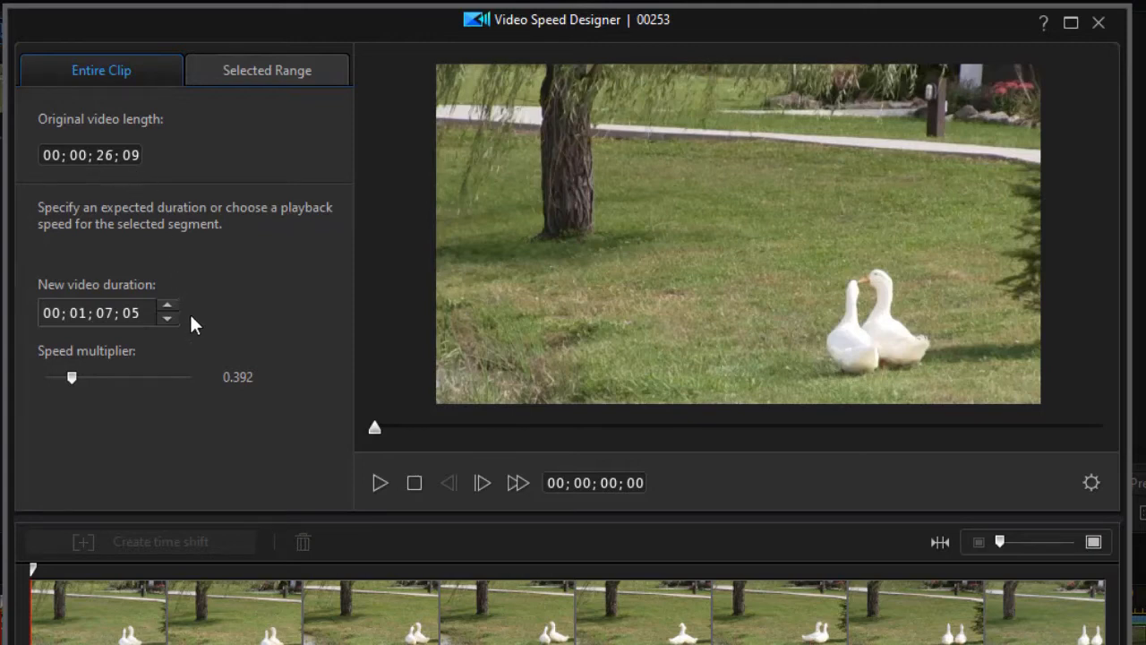
mouse_move(89, 339)
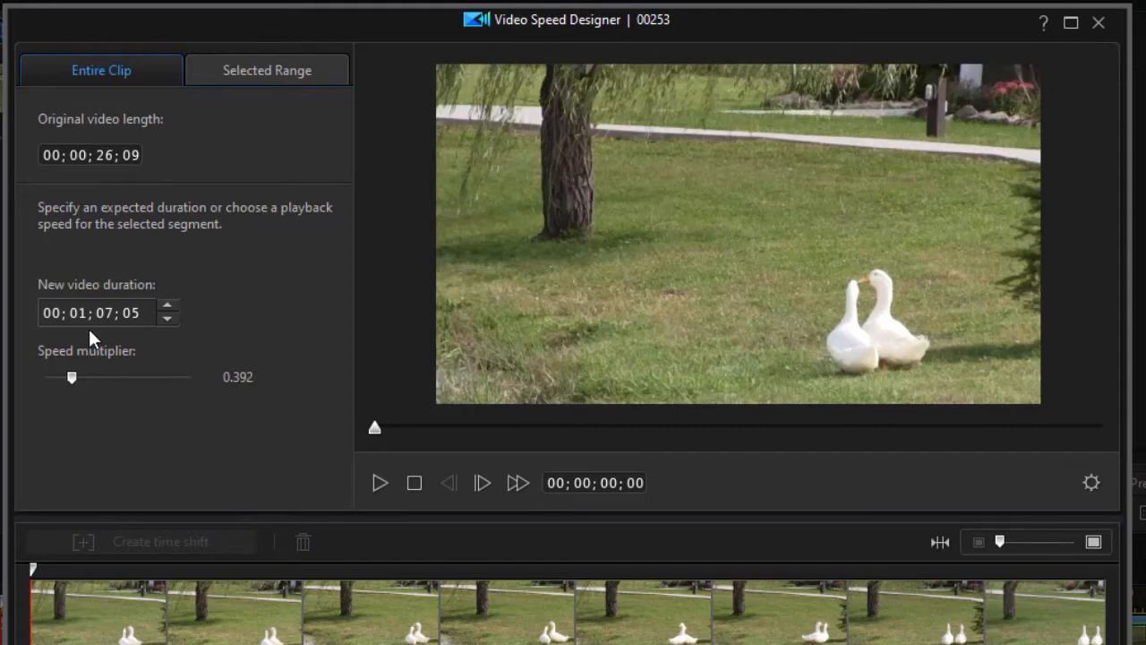
mouse_move(143, 345)
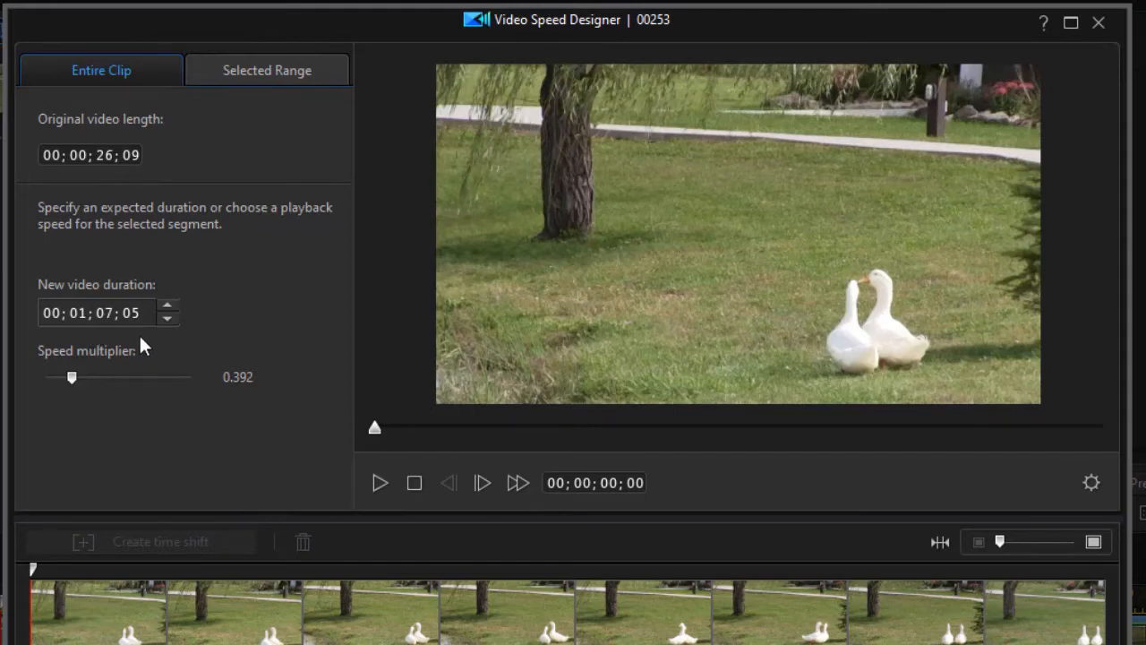
mouse_move(240, 319)
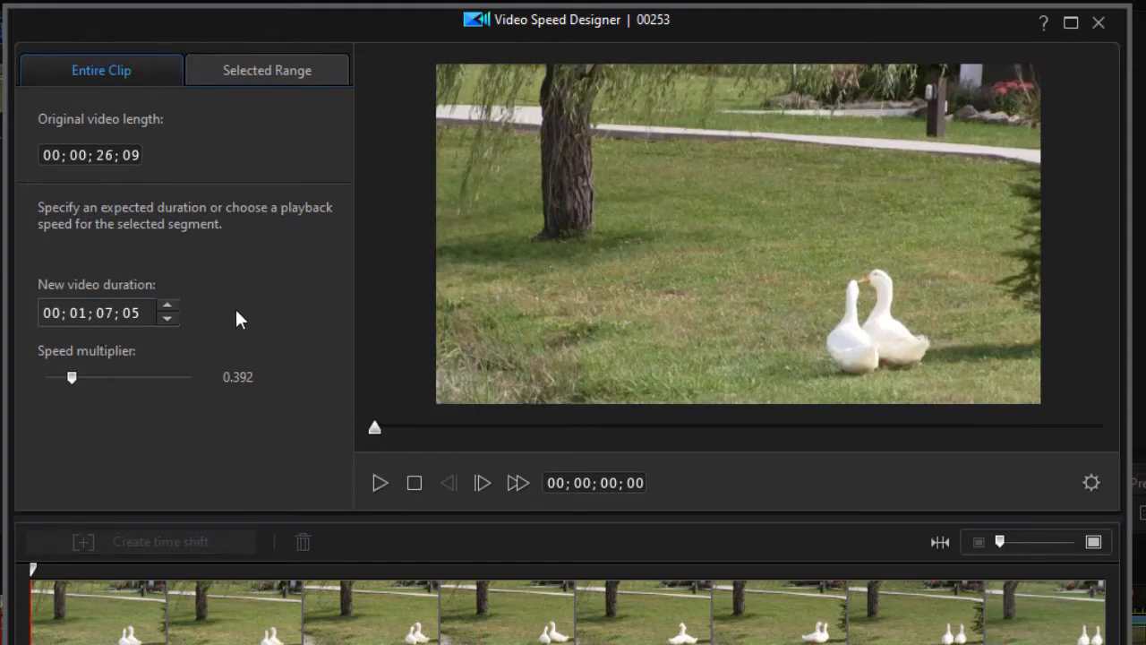
mouse_move(247, 321)
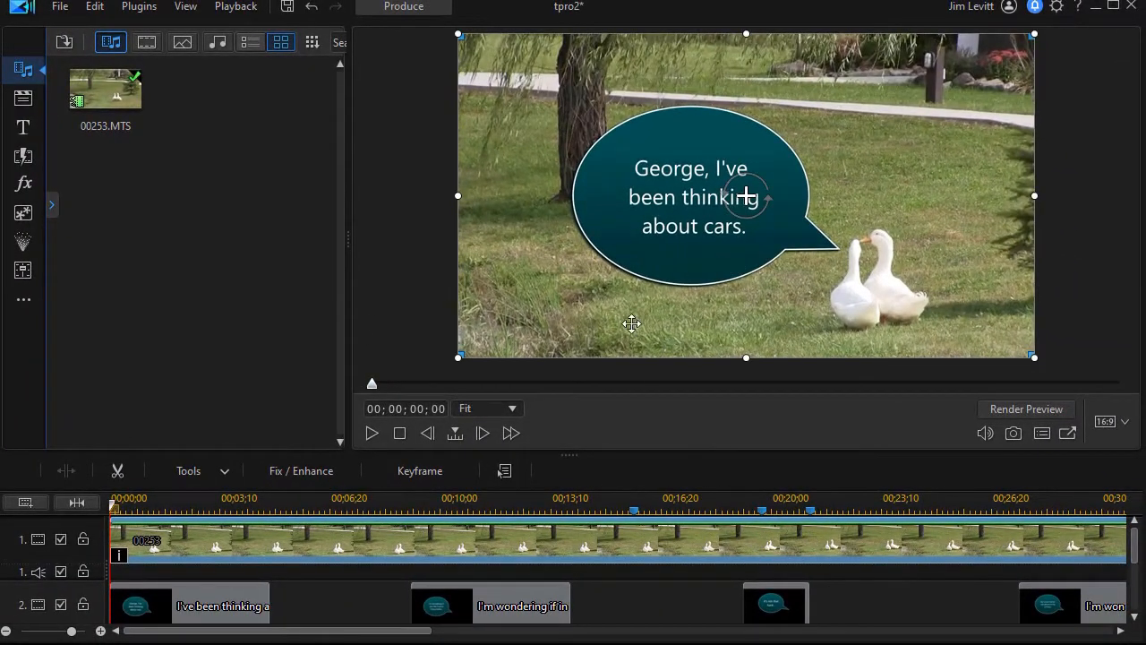
mouse_move(559, 609)
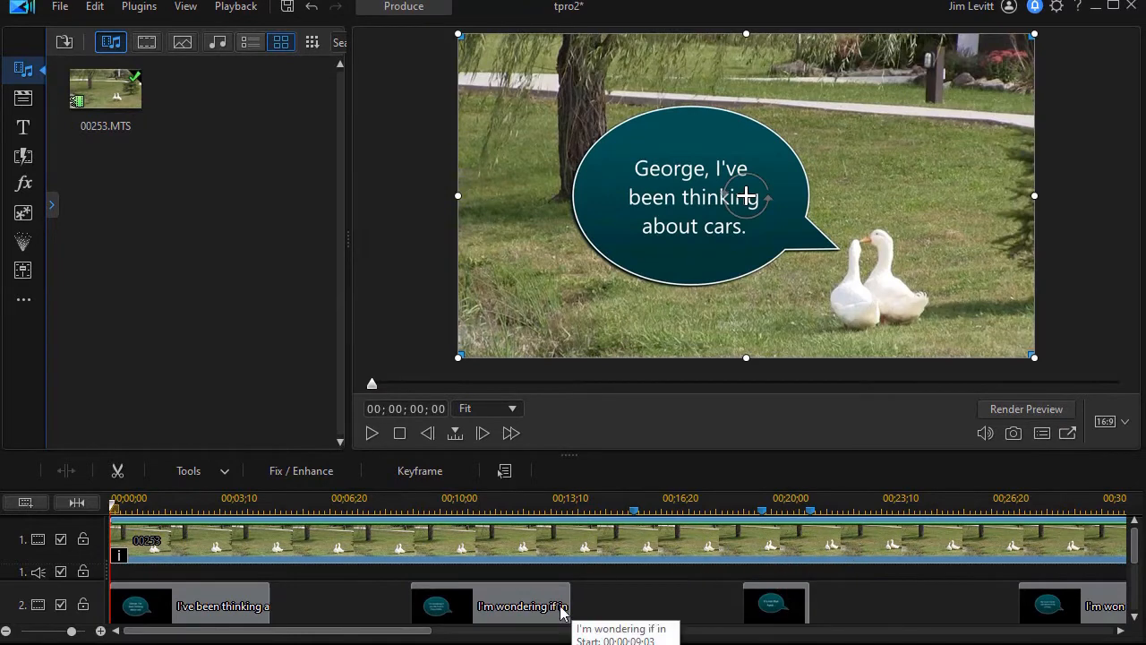
Show the PiP Objects library and filter its content category to Callout Pack.
scroll(right, 3)
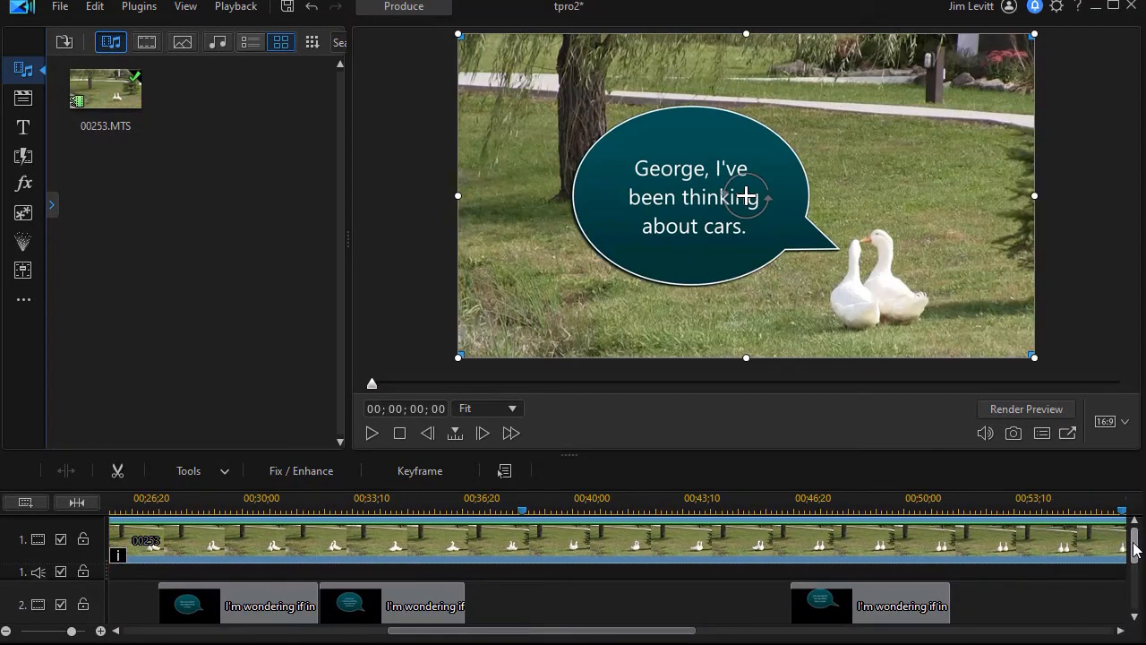
scroll(down, 3)
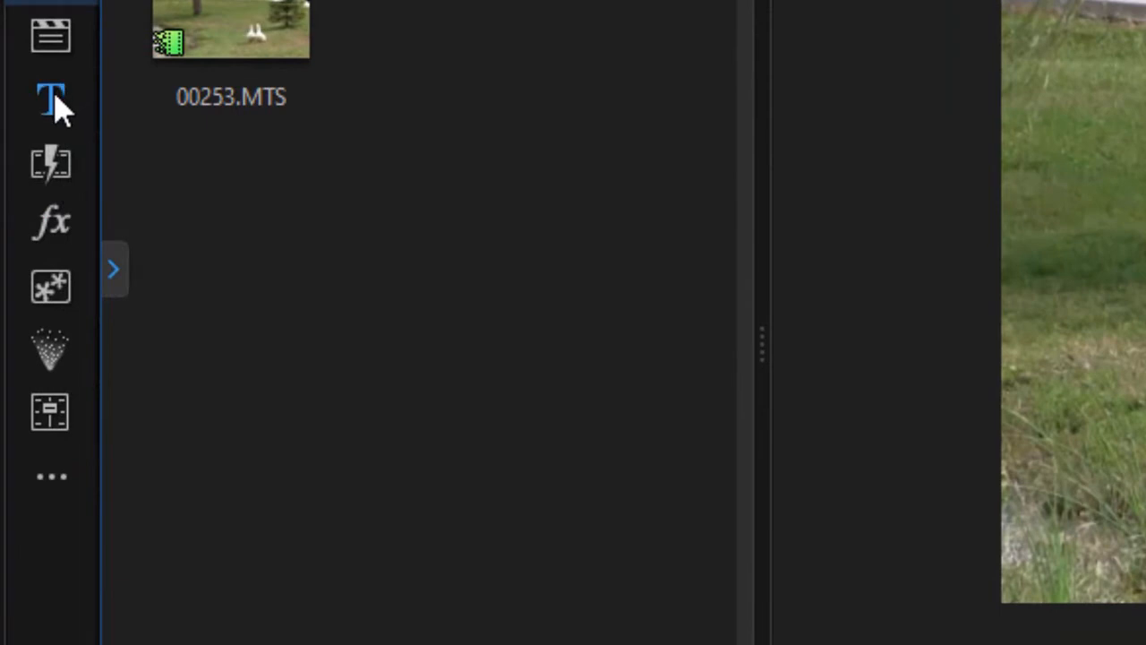
mouse_move(50, 99)
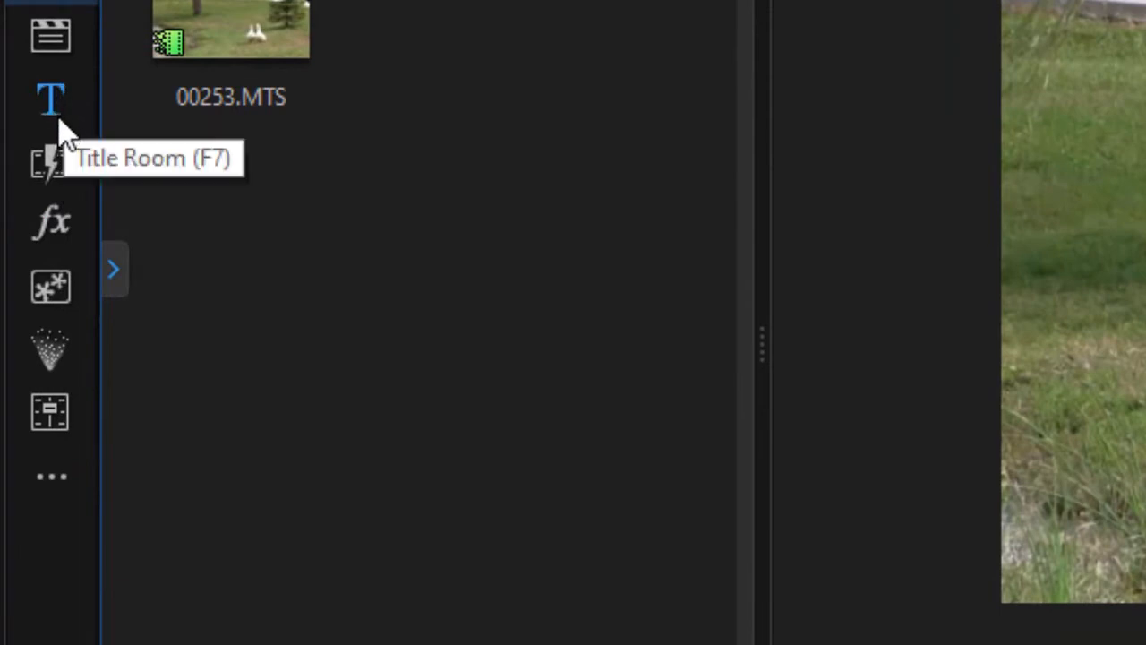
mouse_move(50, 287)
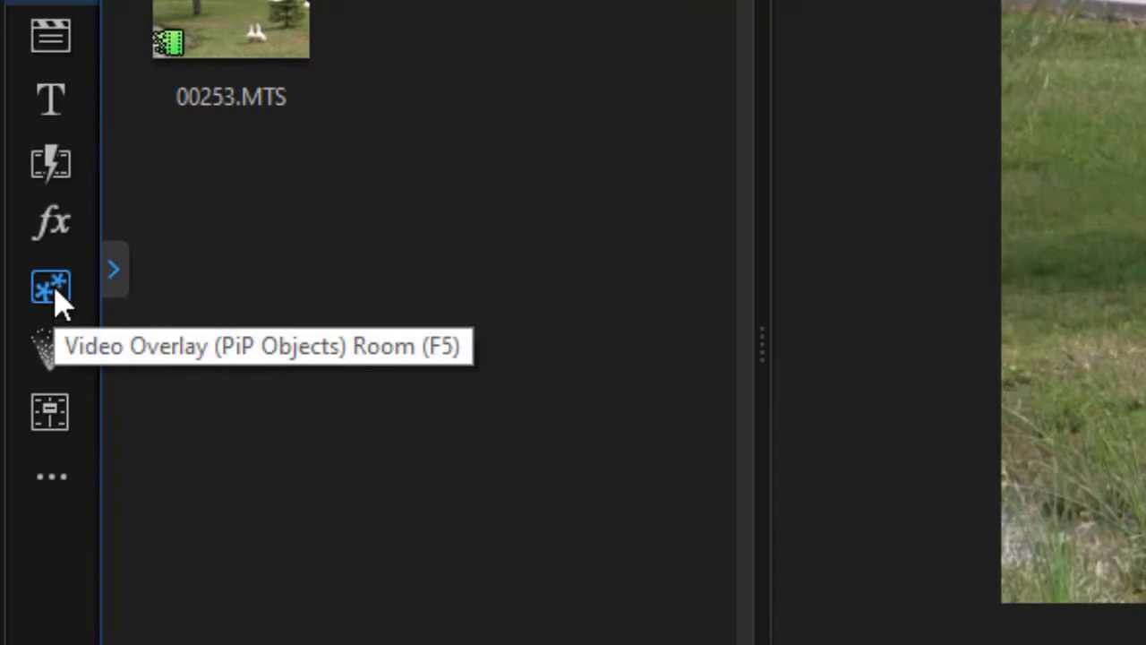
click(50, 289)
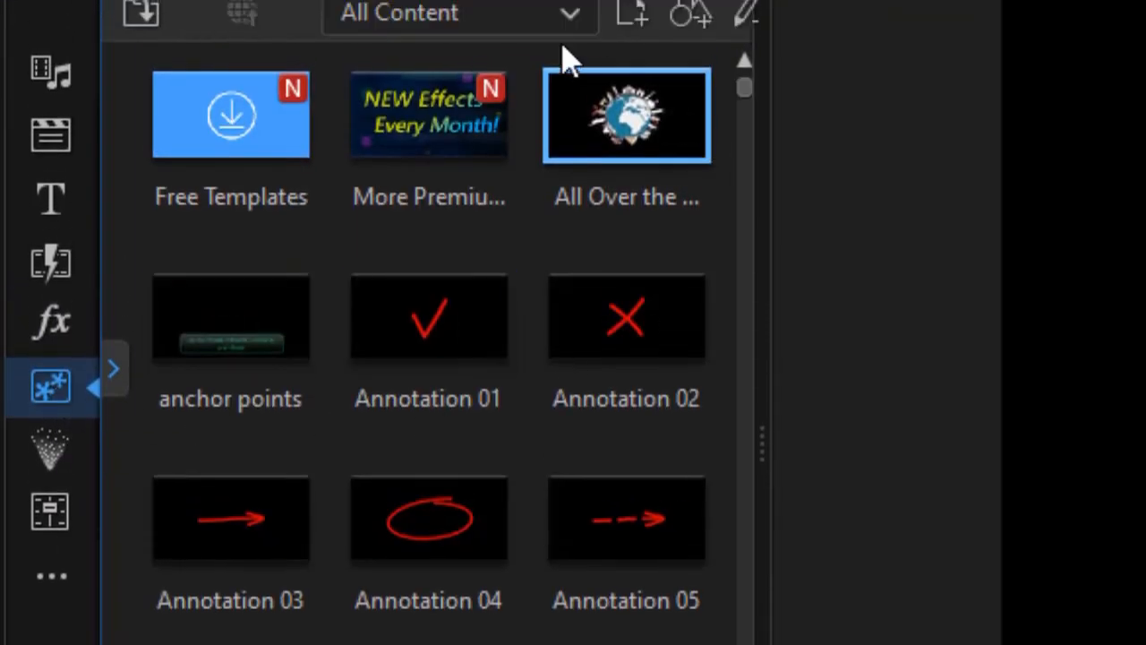
click(459, 13)
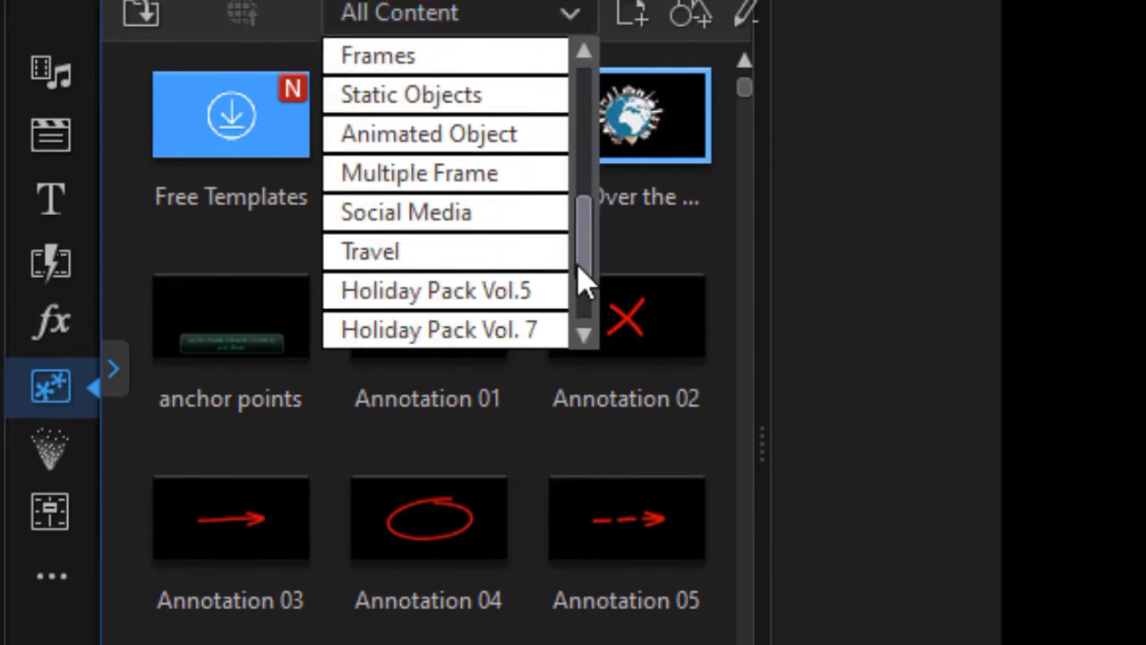
scroll(down, 3)
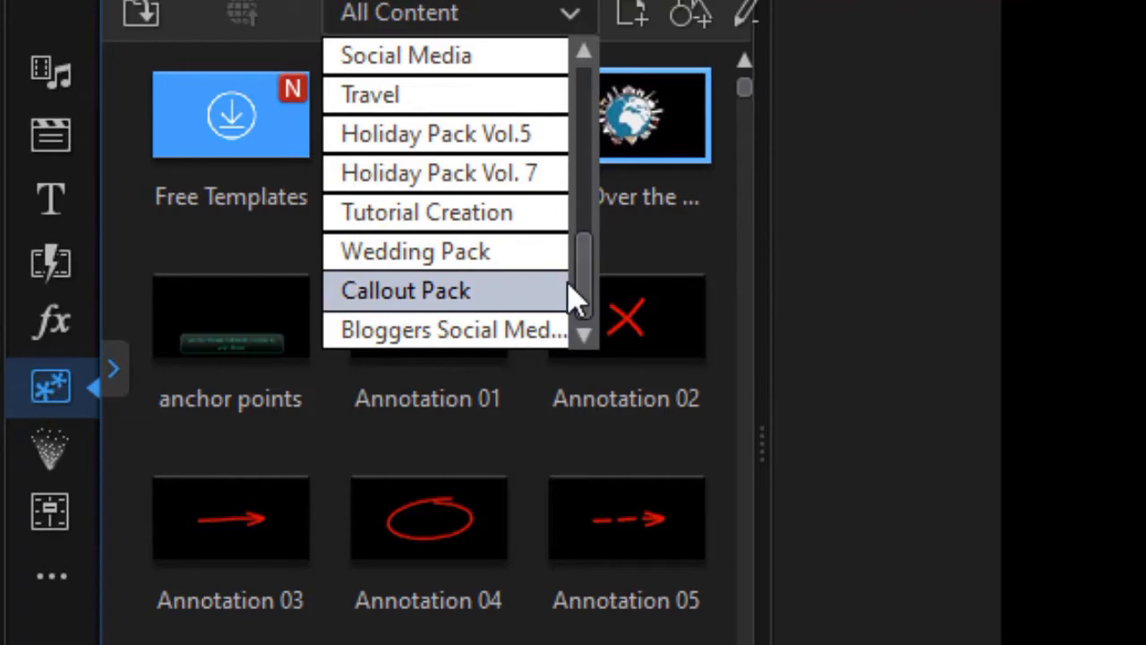
scroll(up, 3)
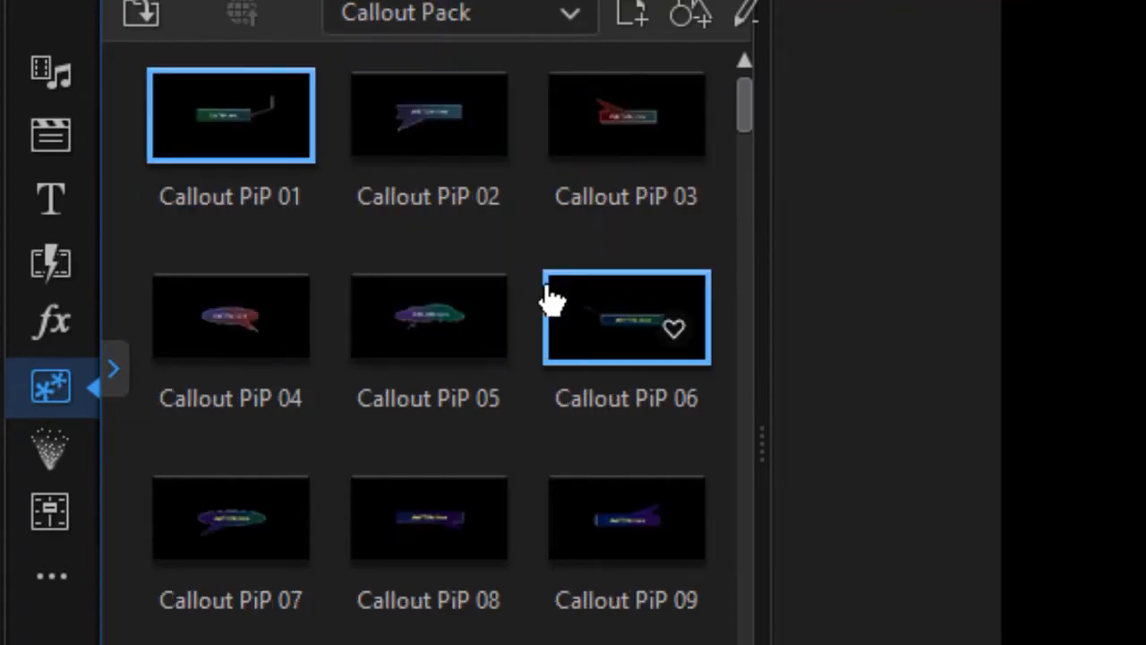
mouse_move(774, 439)
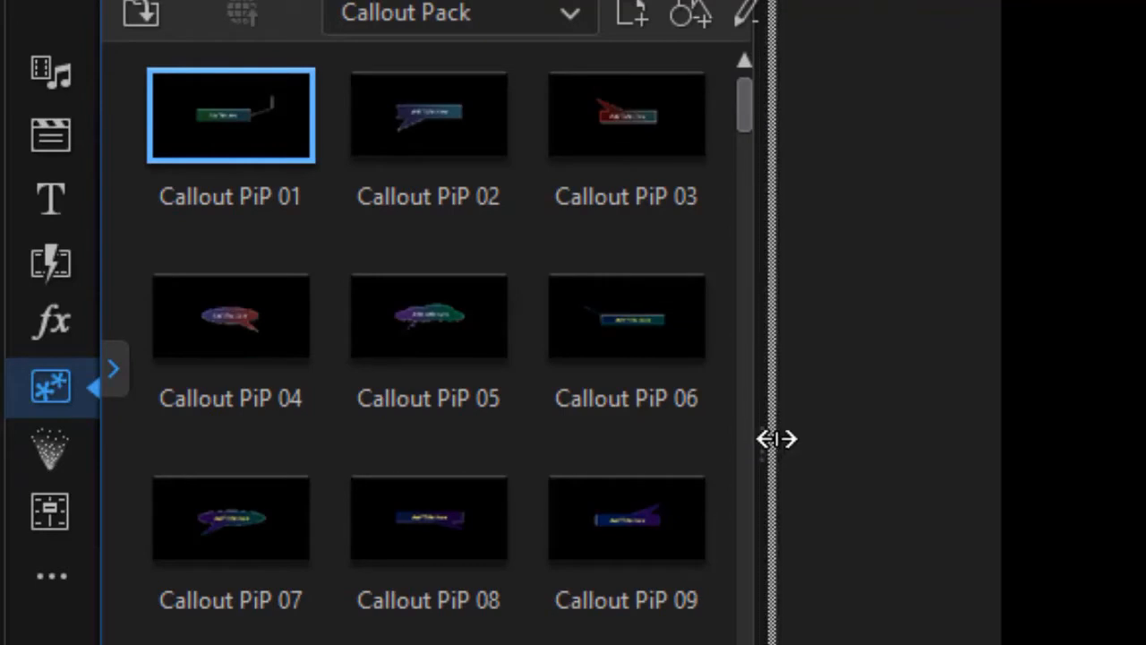
Widen the library, show Large Icons and browse down toward Callout PiP 57.
drag(774, 439, 1138, 439)
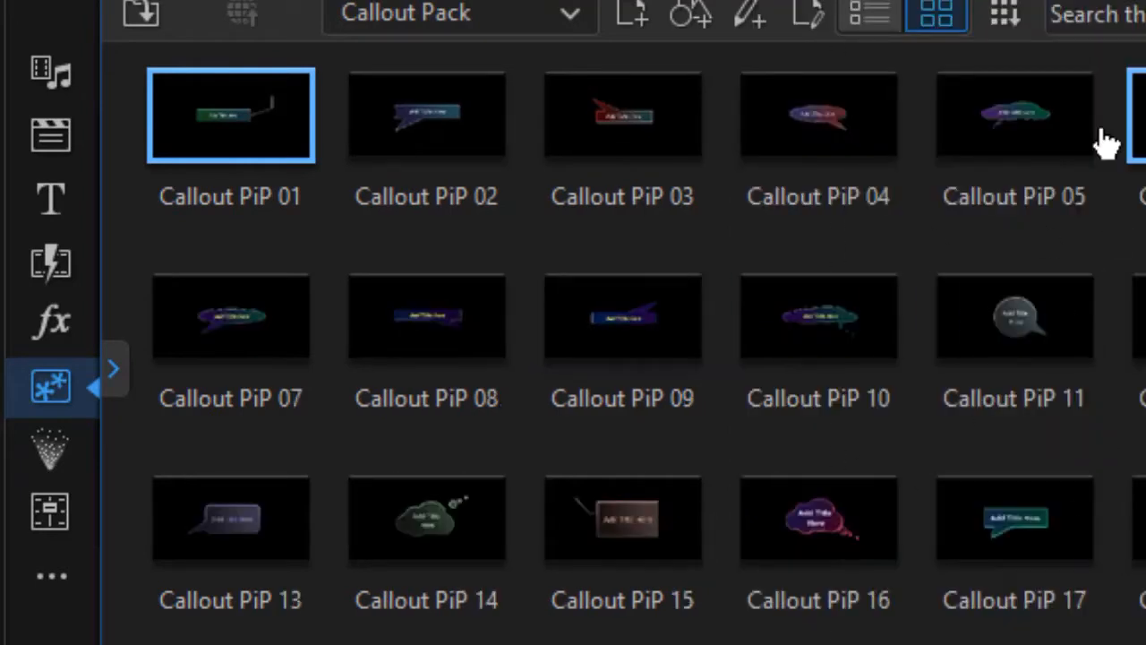
click(1005, 15)
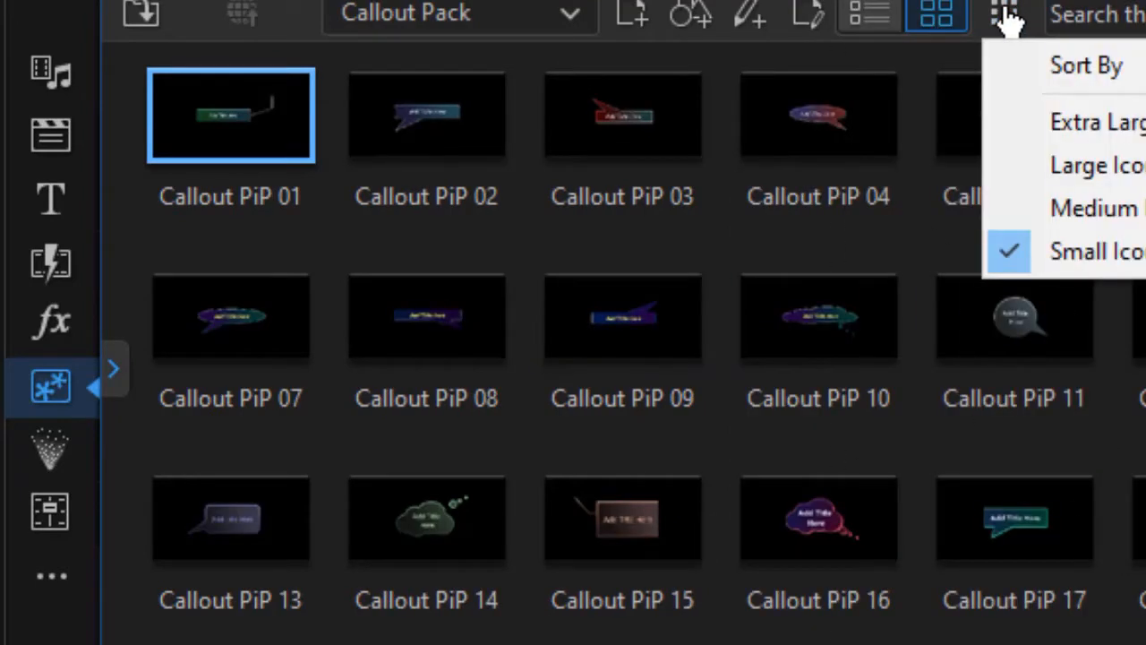
mouse_move(1093, 165)
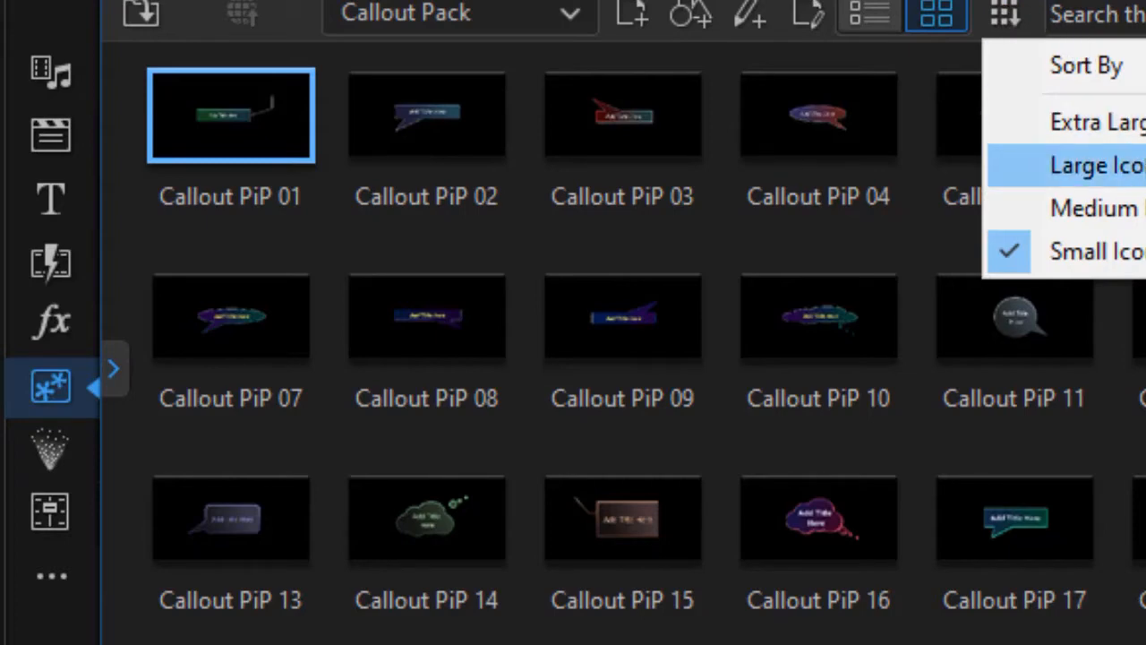
click(1097, 164)
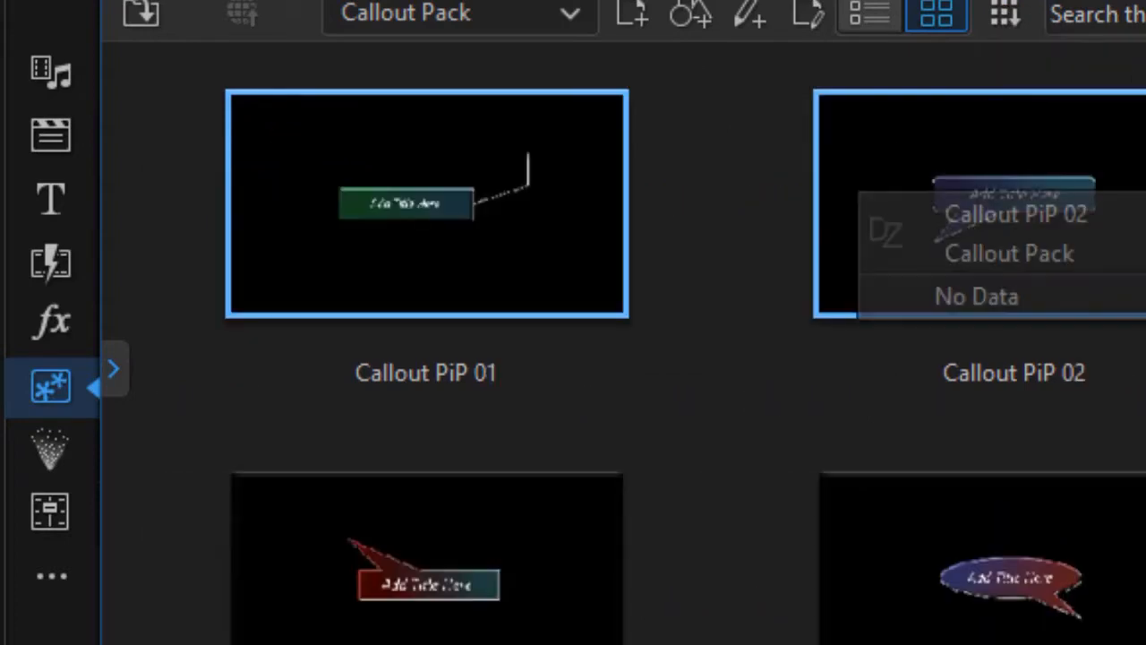
scroll(down, 3)
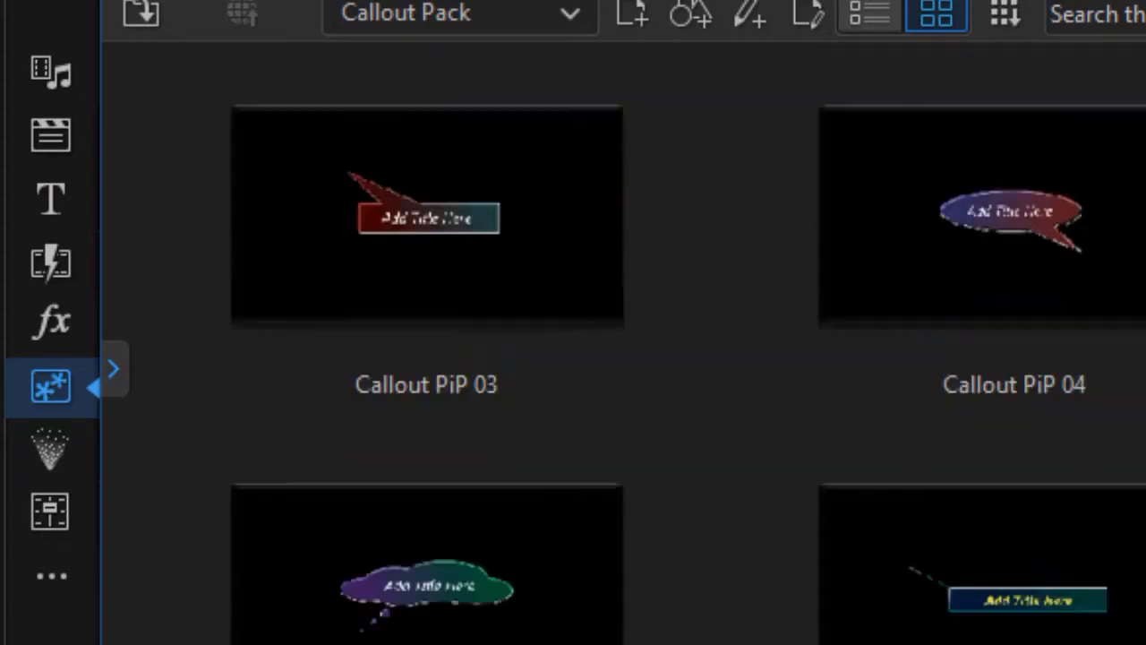
scroll(down, 3)
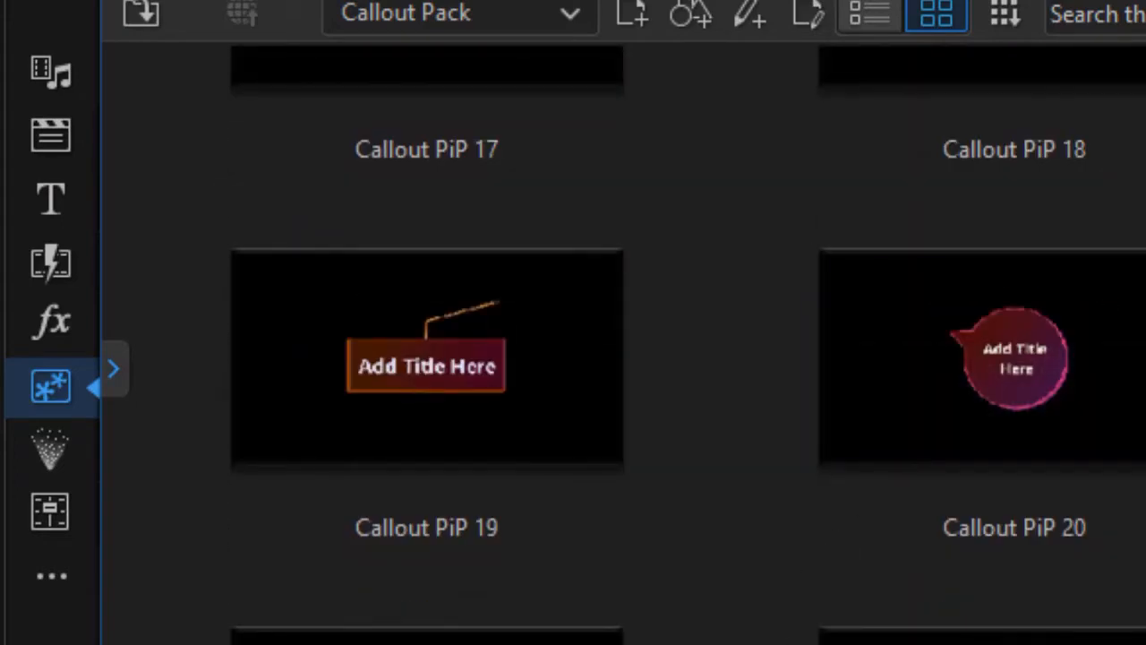
scroll(down, 3)
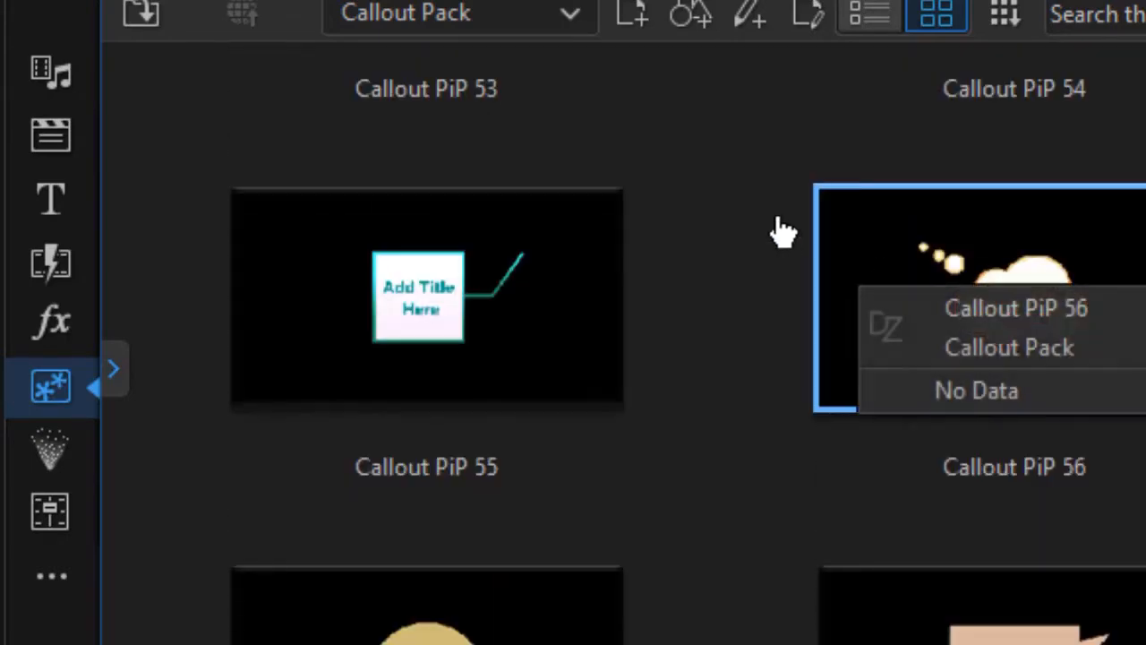
mouse_move(636, 16)
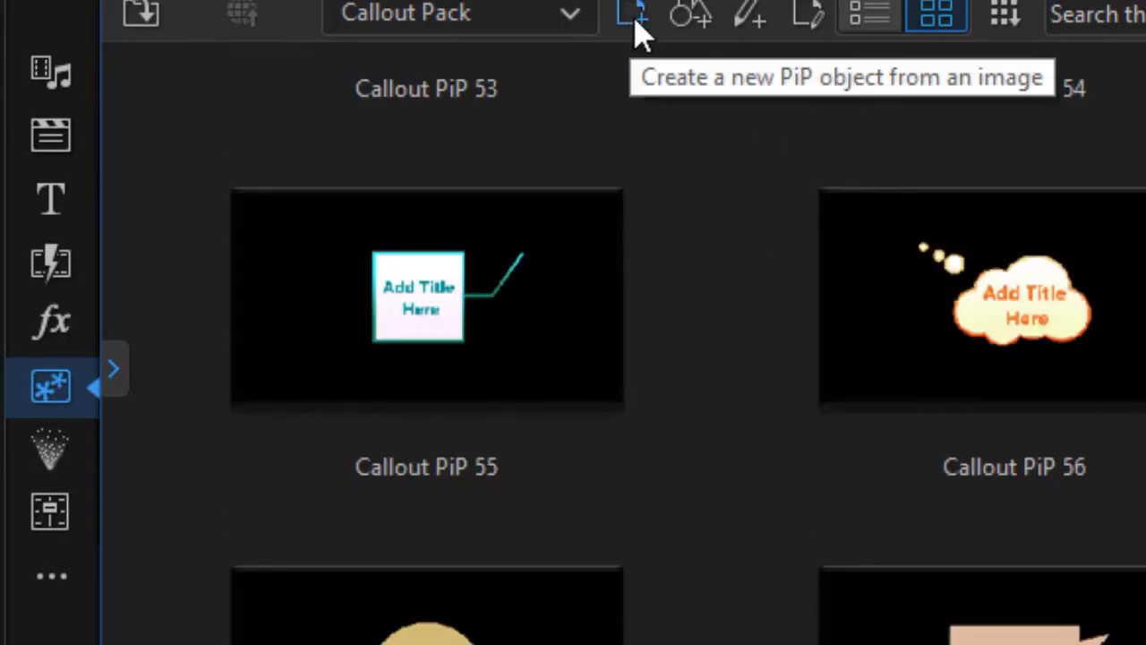
mouse_move(636, 50)
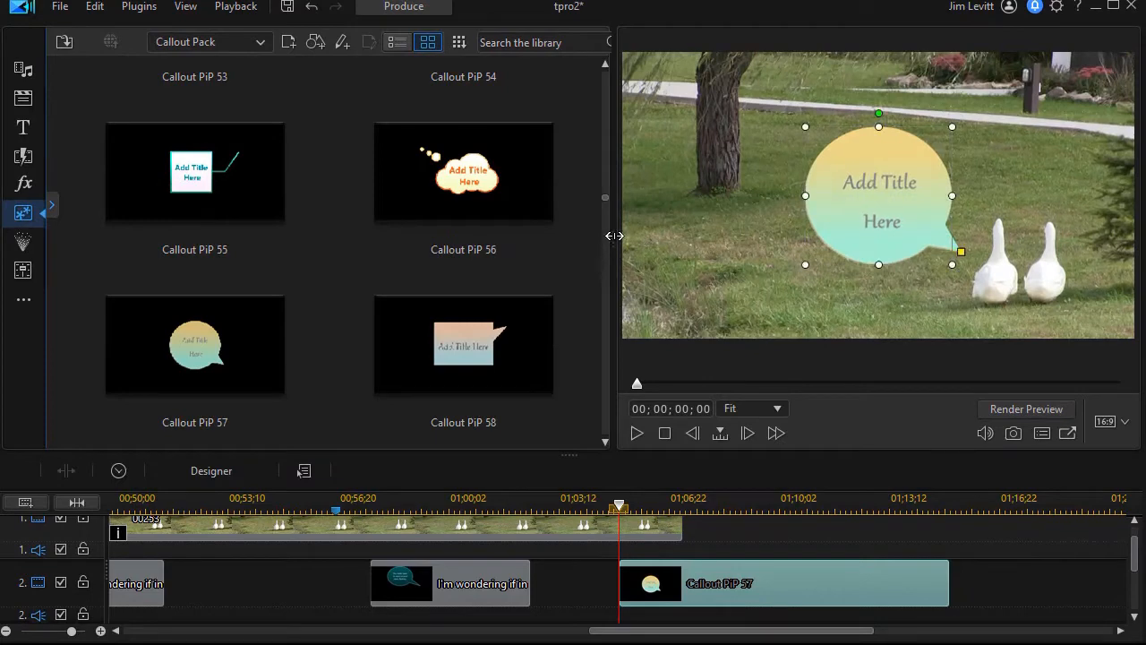
Select Callout PiP 57 and move its speech bubble left of the geese in the preview.
drag(615, 237, 349, 236)
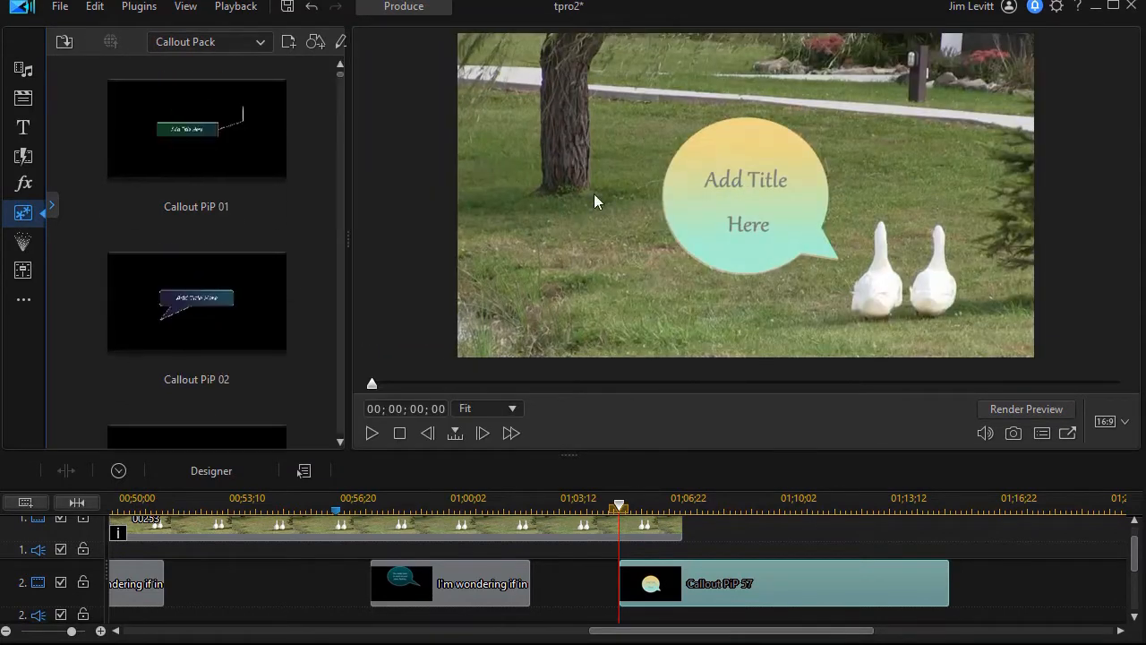
click(761, 584)
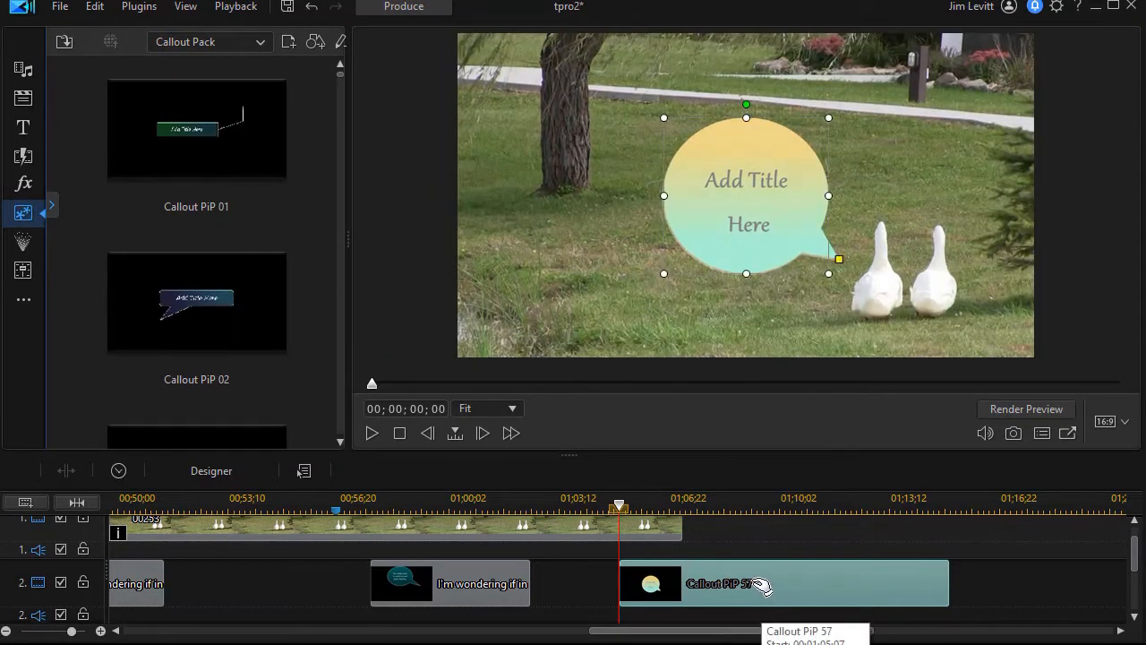
mouse_move(761, 595)
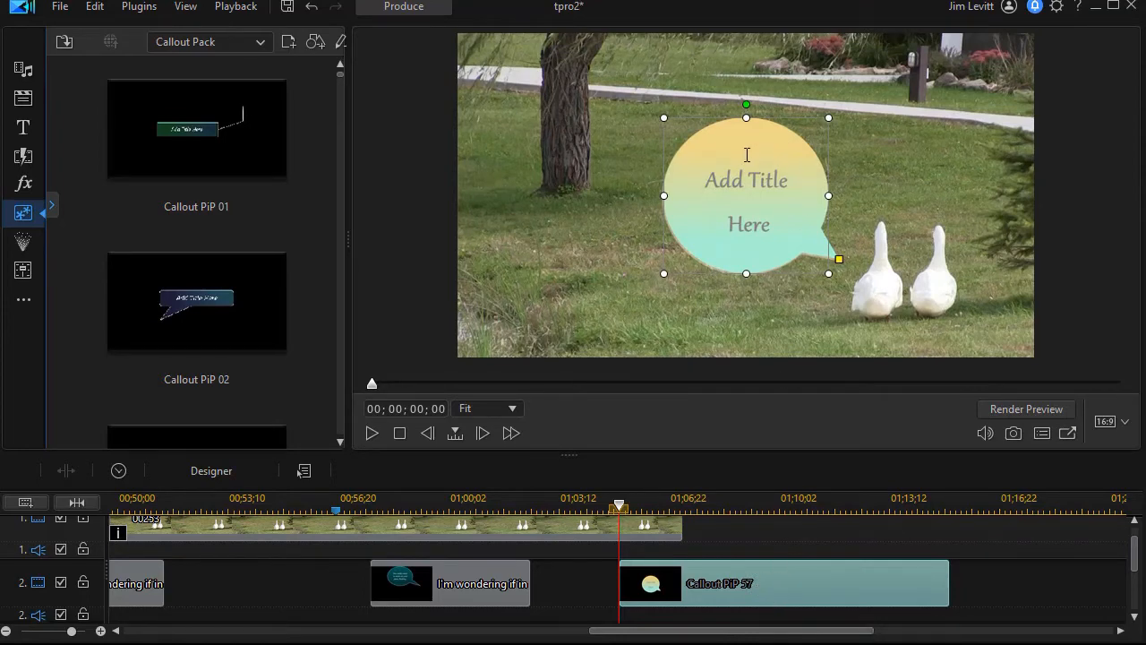
mouse_move(786, 140)
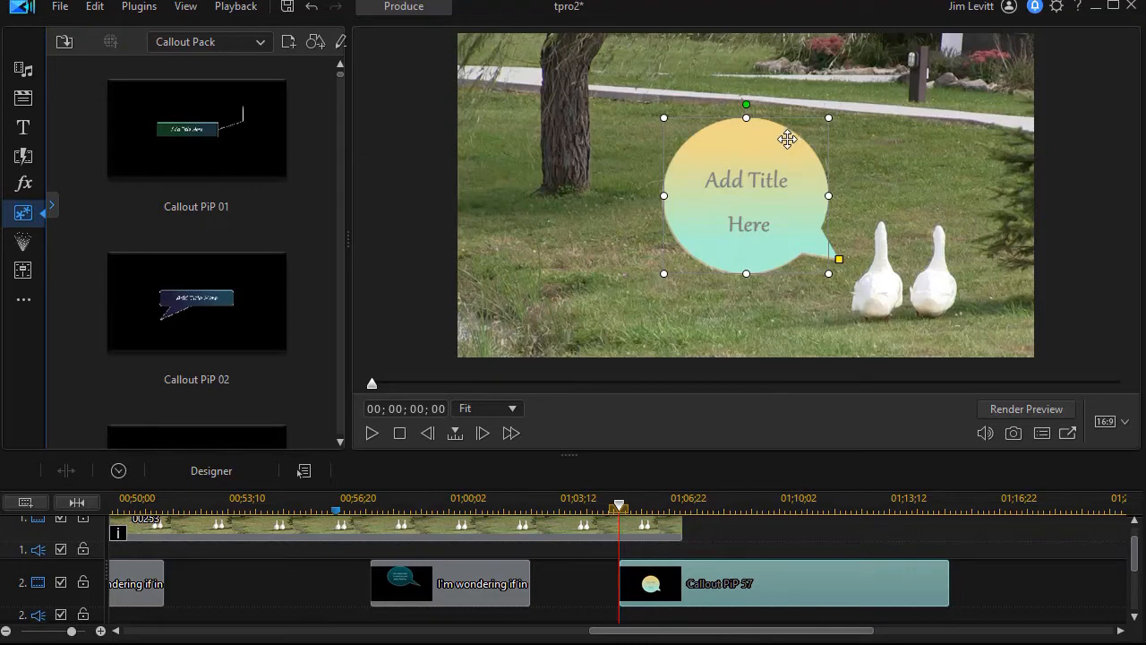
drag(789, 140, 672, 126)
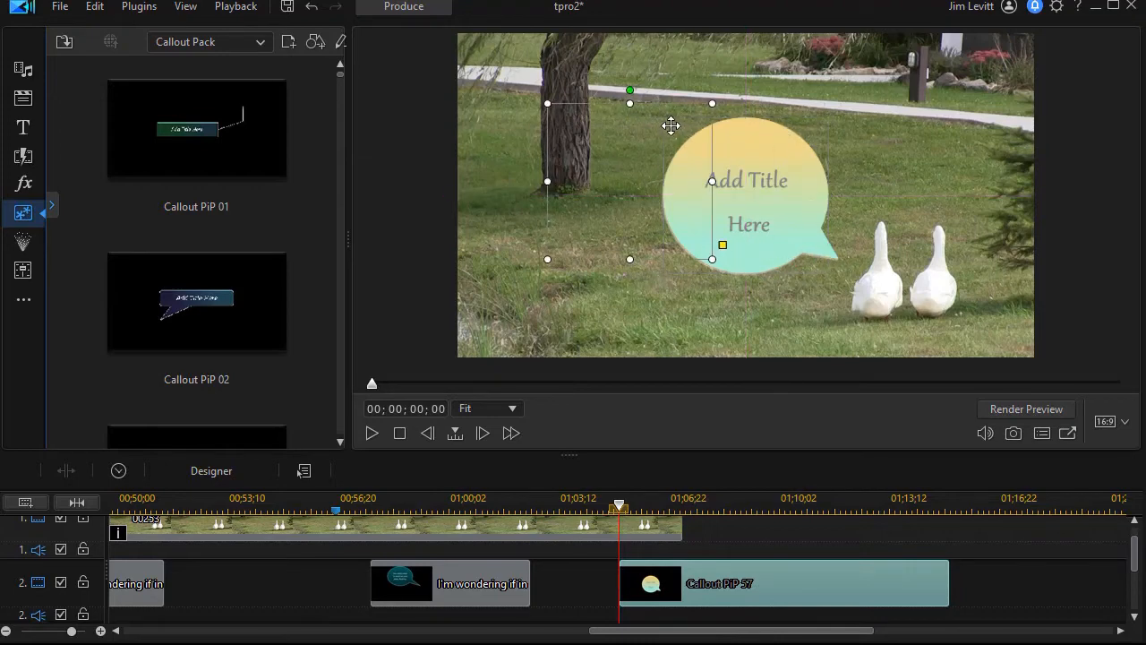
drag(748, 180, 631, 179)
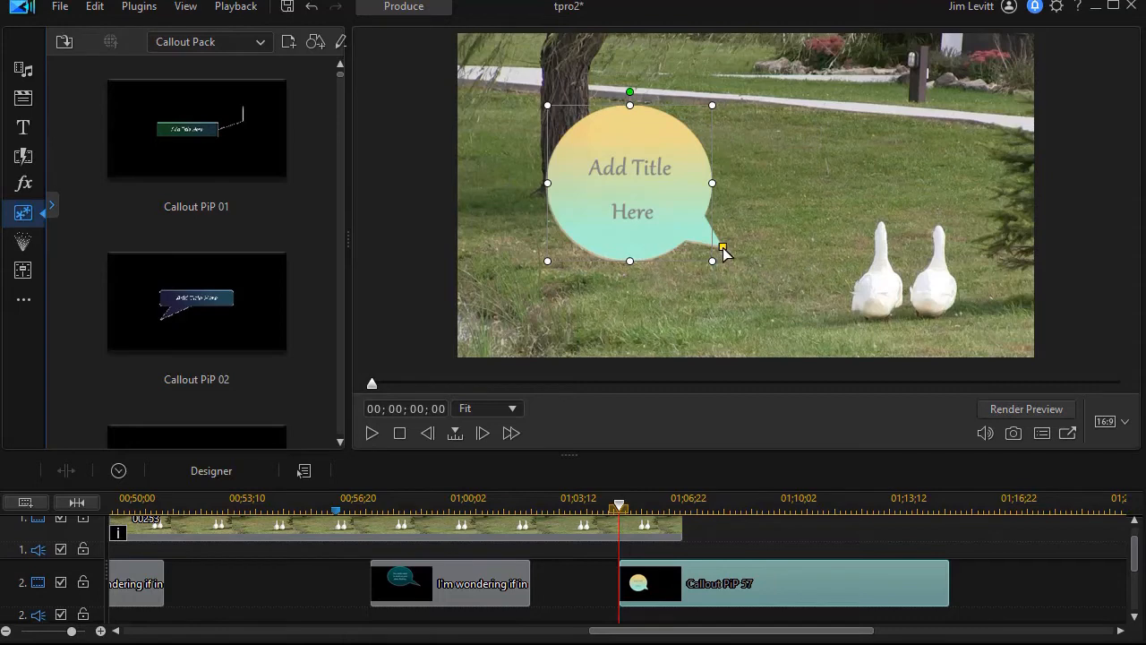
Enlarge the bubble and aim its tail at the geese, ready for Shape Designer.
drag(723, 249, 860, 247)
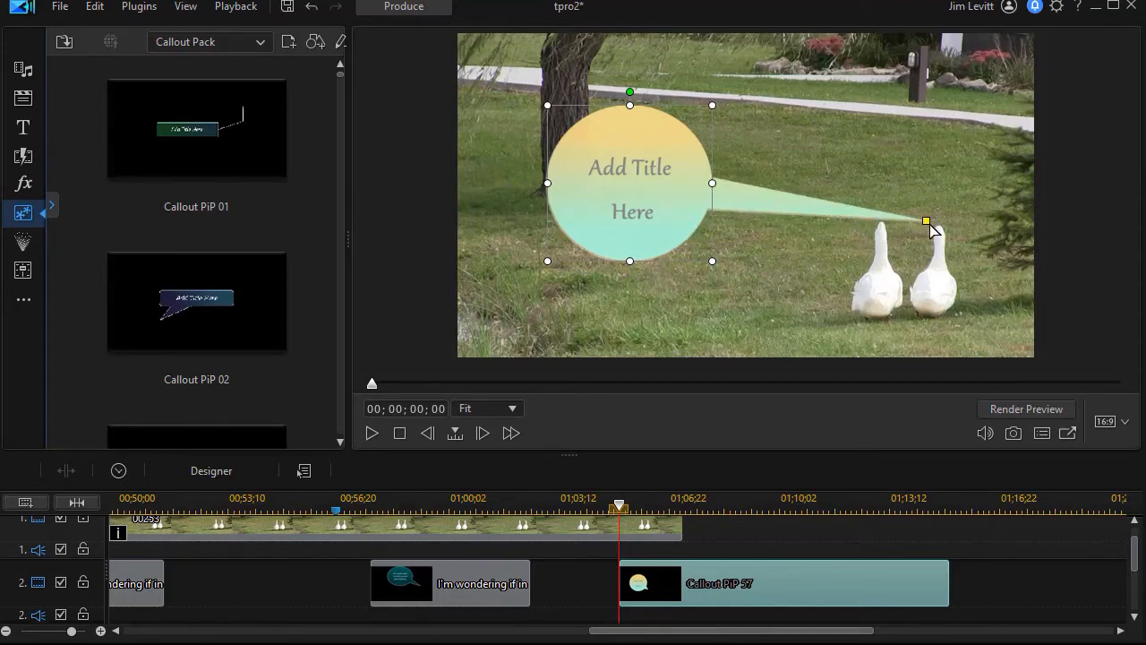
drag(928, 222, 839, 225)
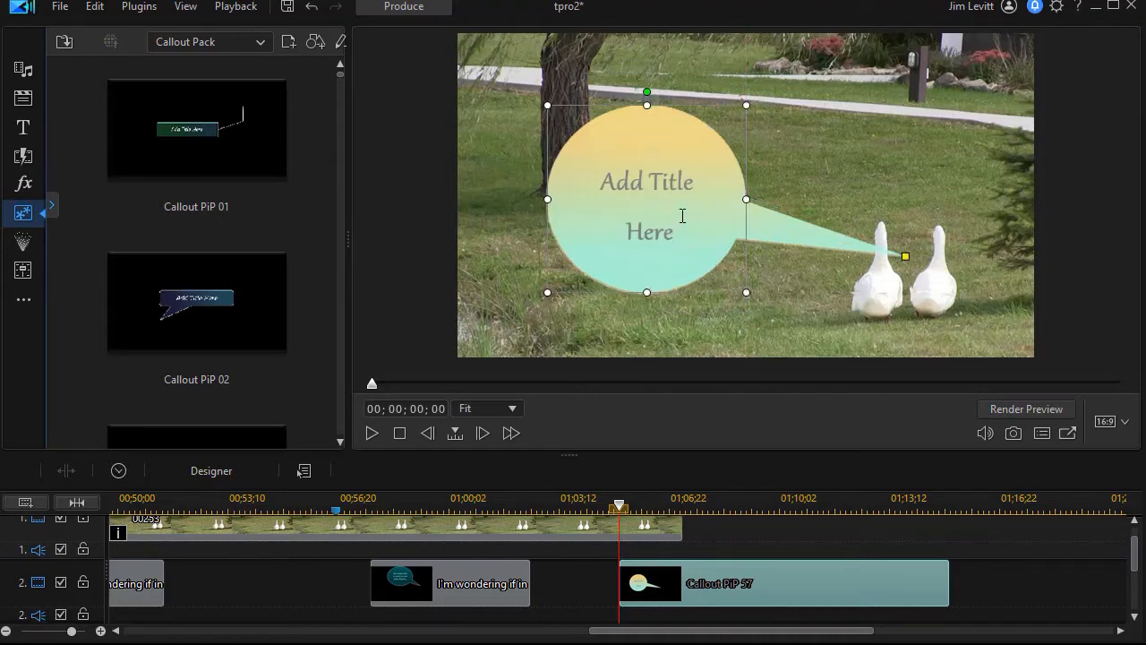
drag(906, 257, 852, 224)
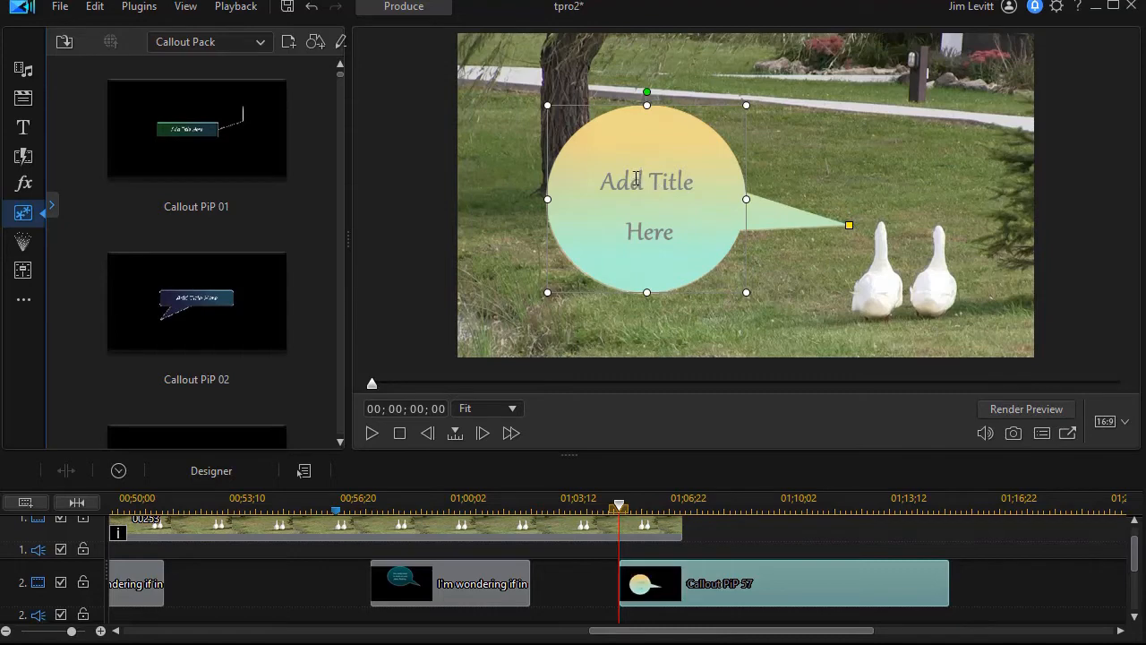
mouse_move(634, 176)
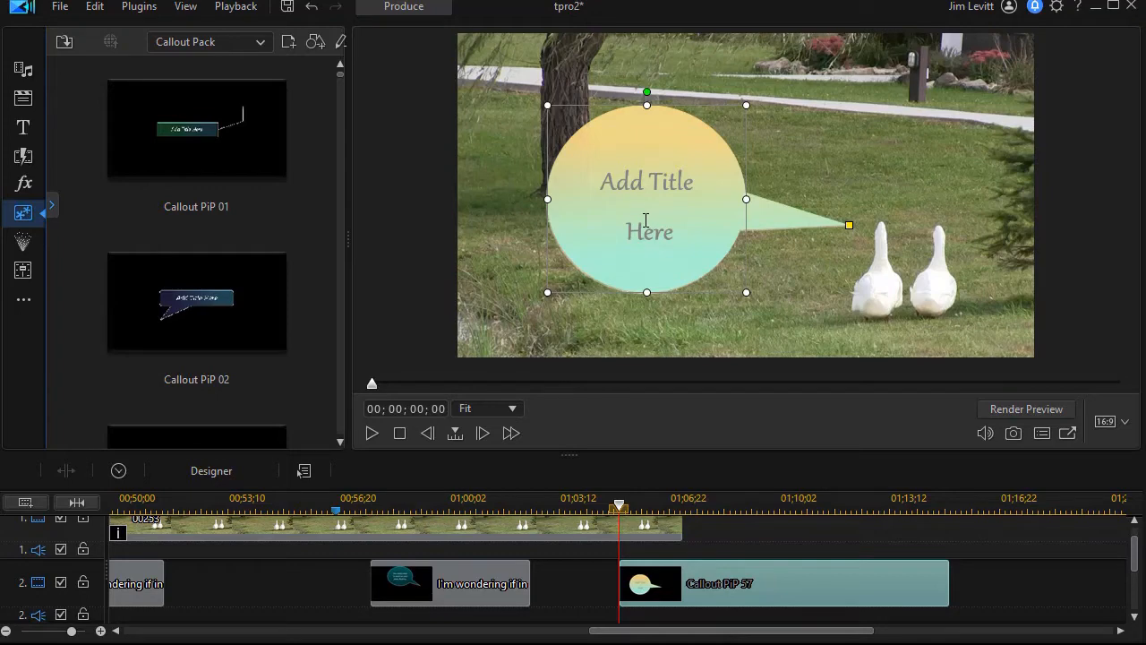
mouse_move(731, 367)
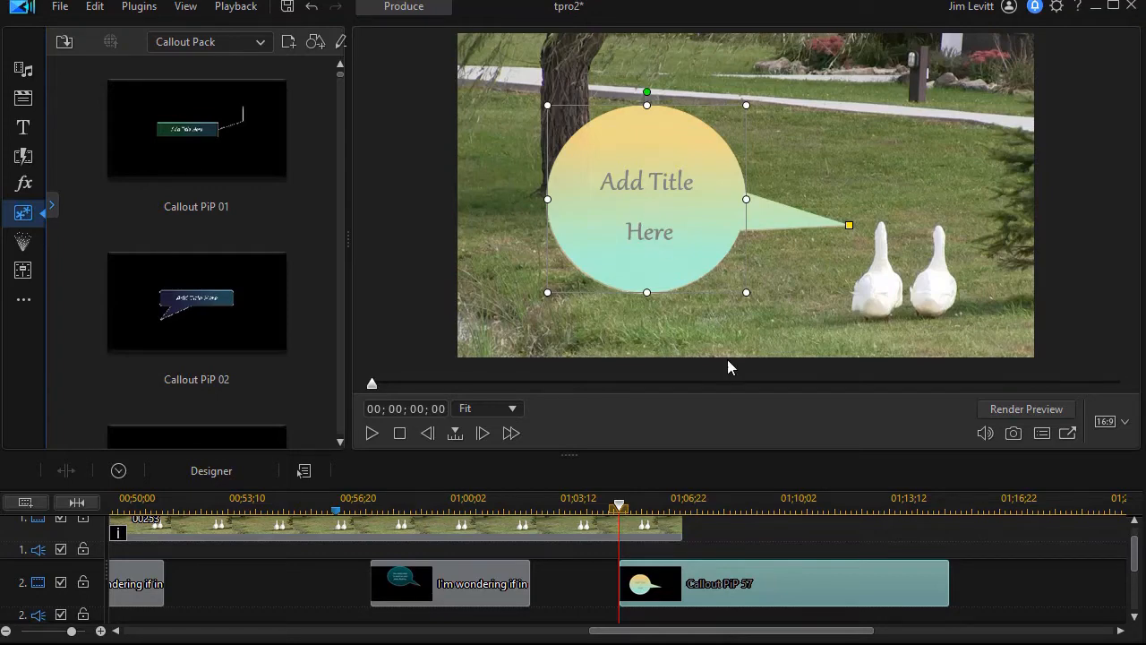
click(779, 584)
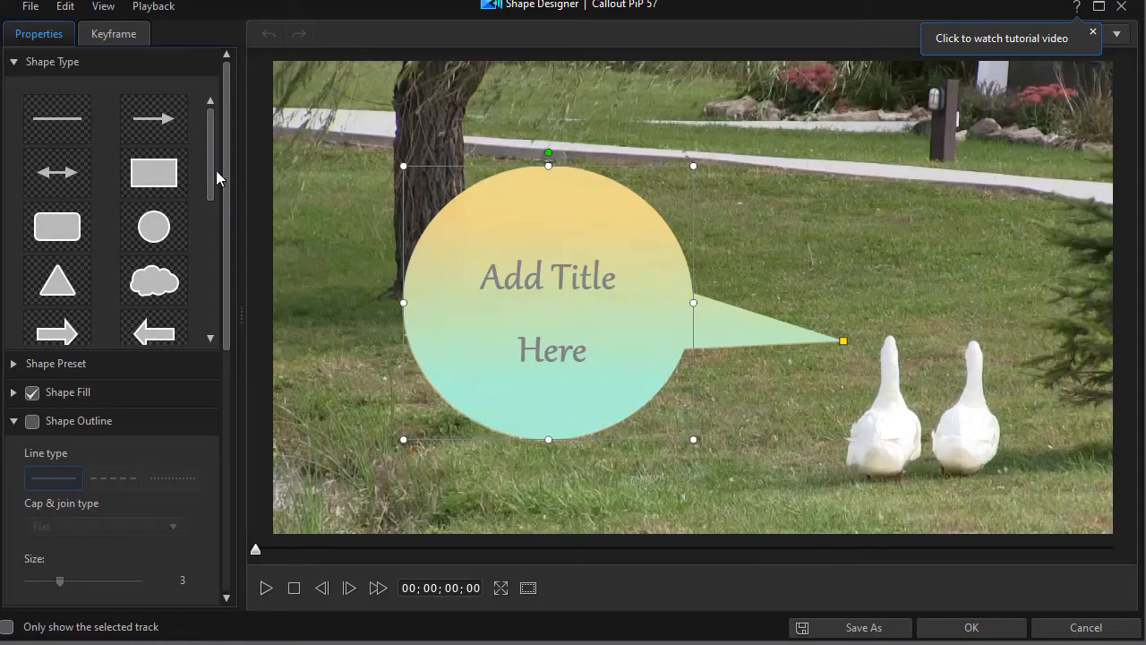
Make the callout a rounded-rectangle speech bubble and extend its tail to the goose.
scroll(down, 3)
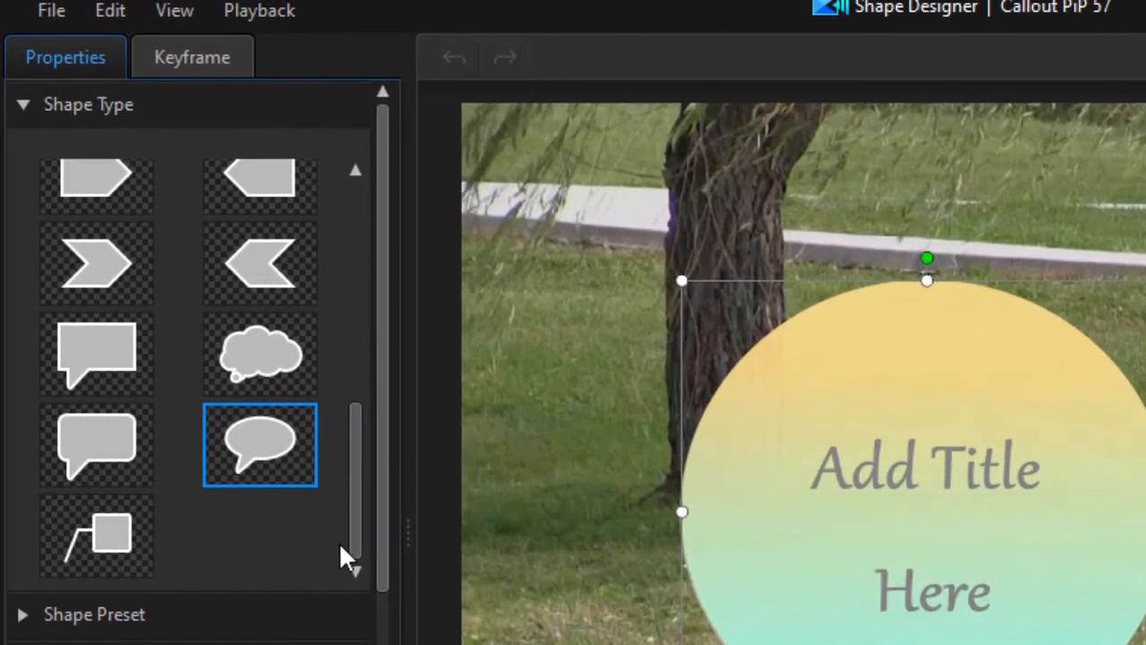
mouse_move(50, 133)
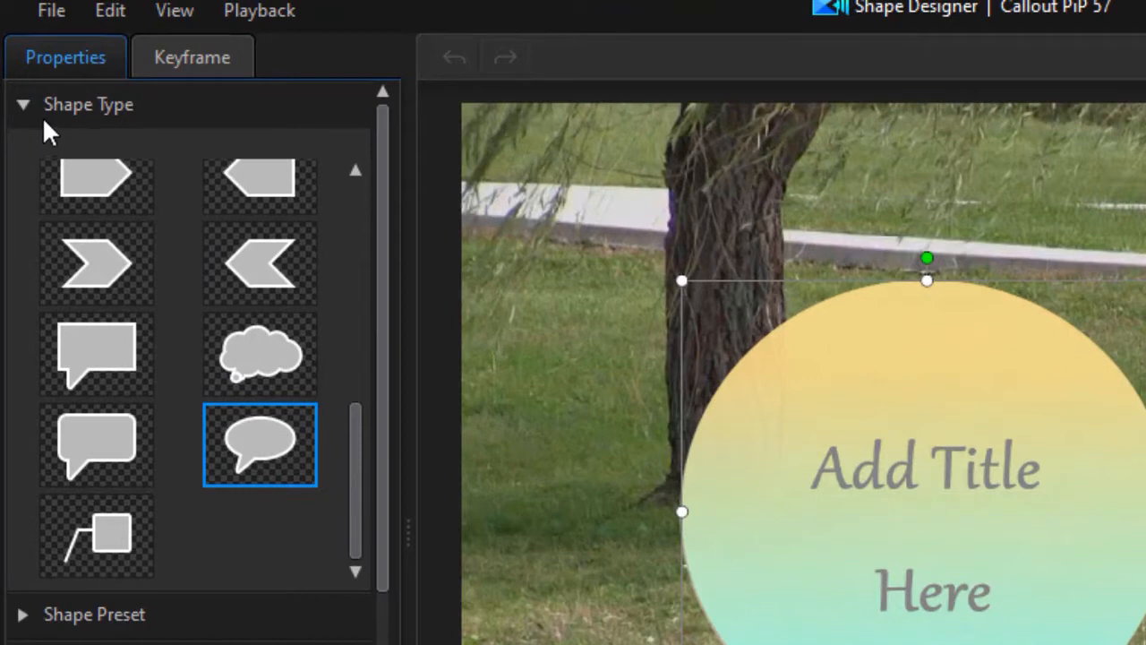
click(97, 445)
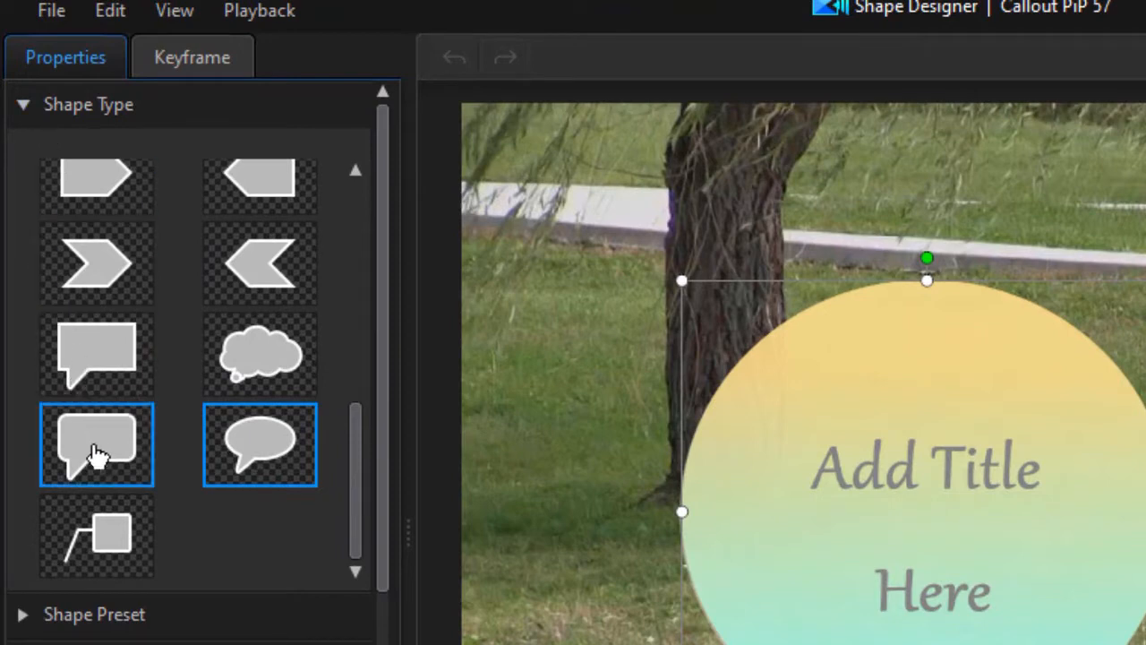
click(260, 445)
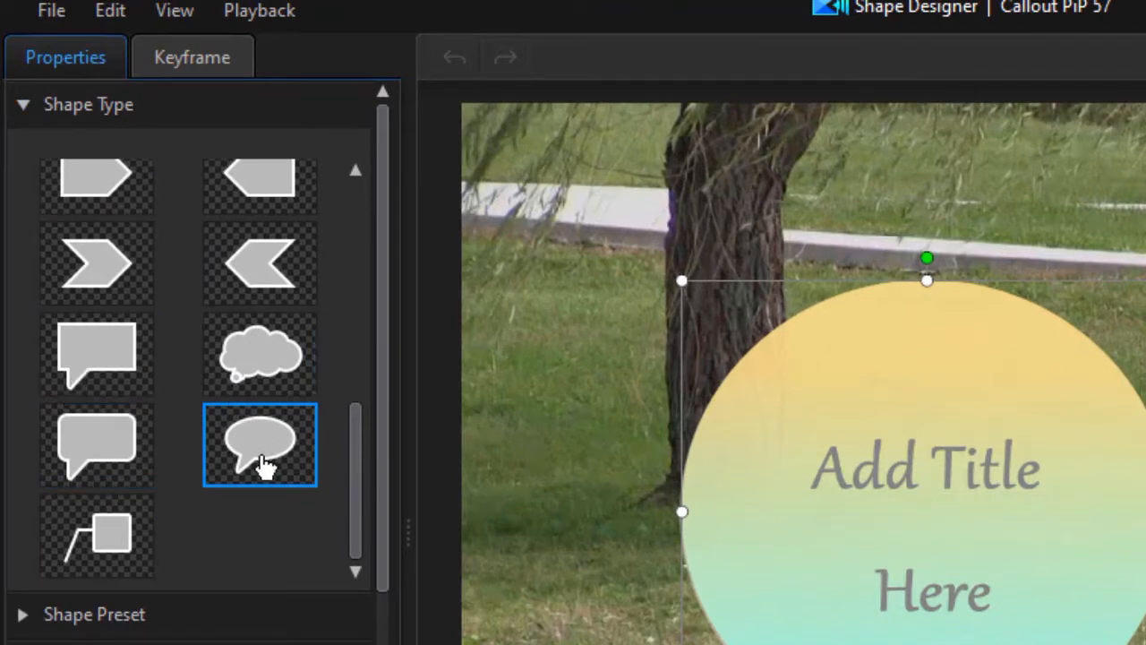
mouse_move(249, 484)
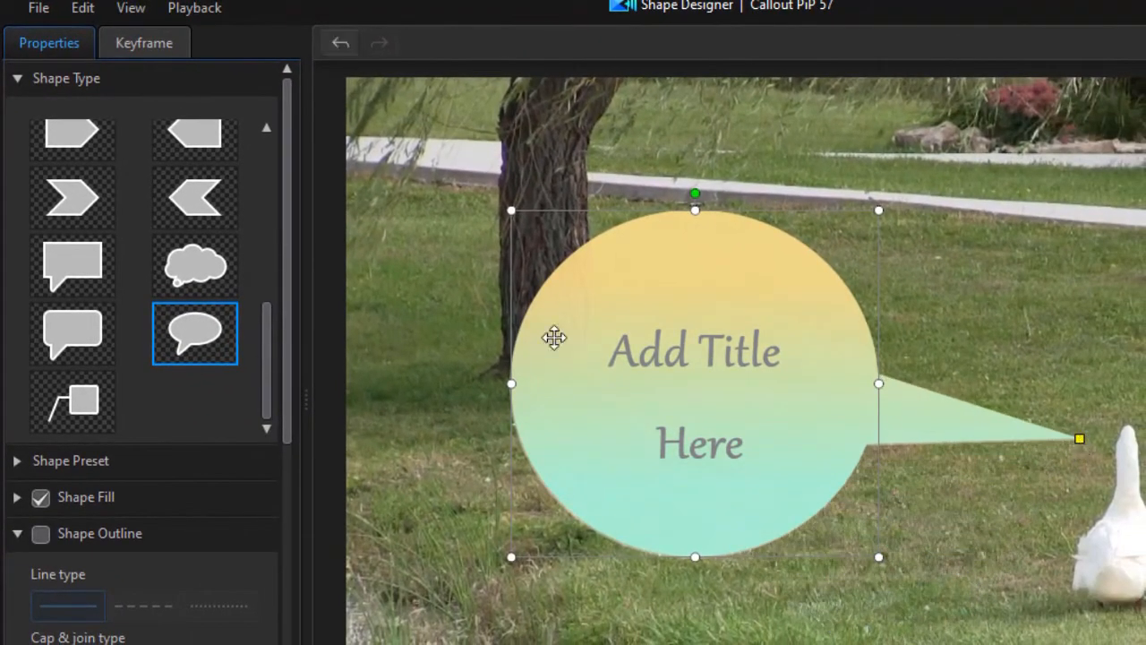
click(72, 333)
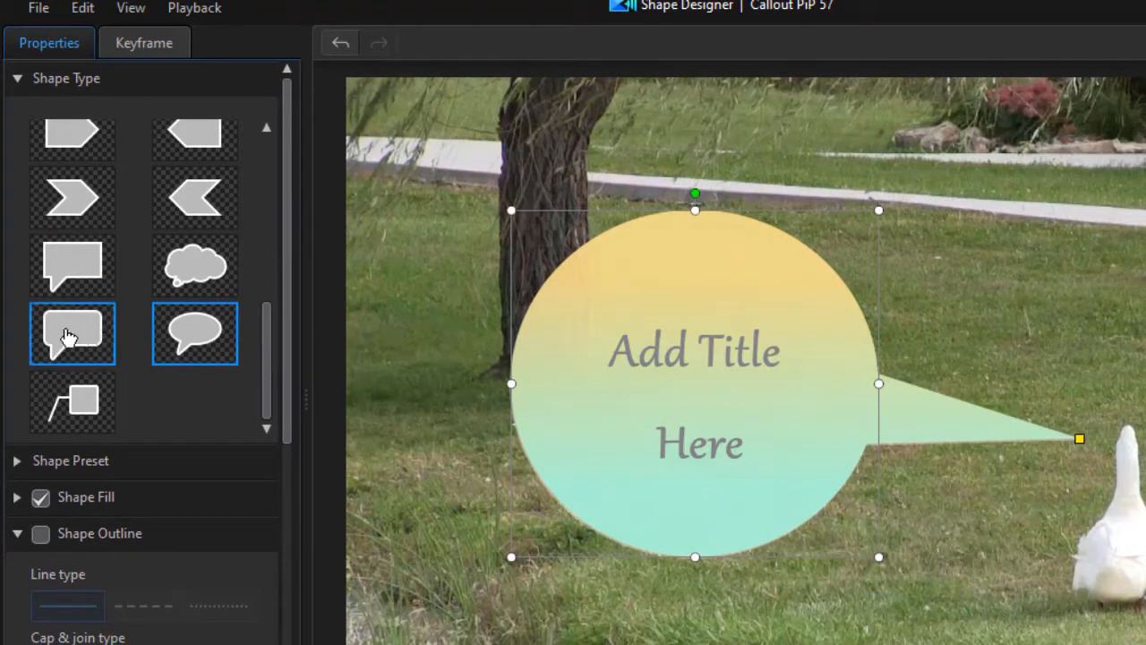
click(72, 333)
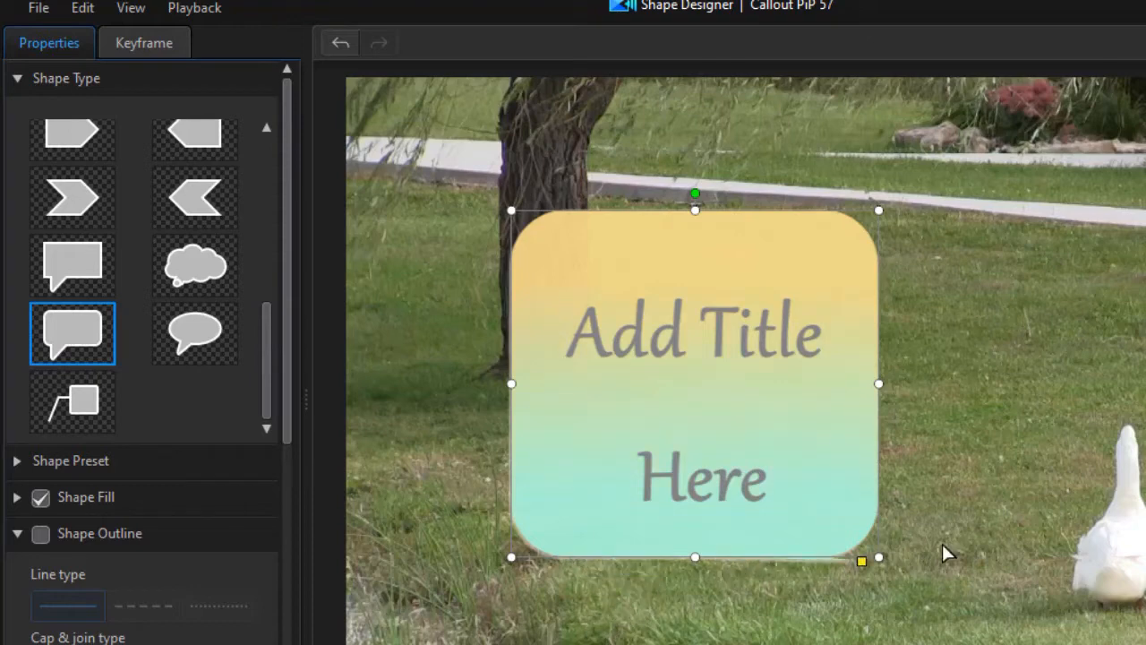
drag(860, 562, 1097, 446)
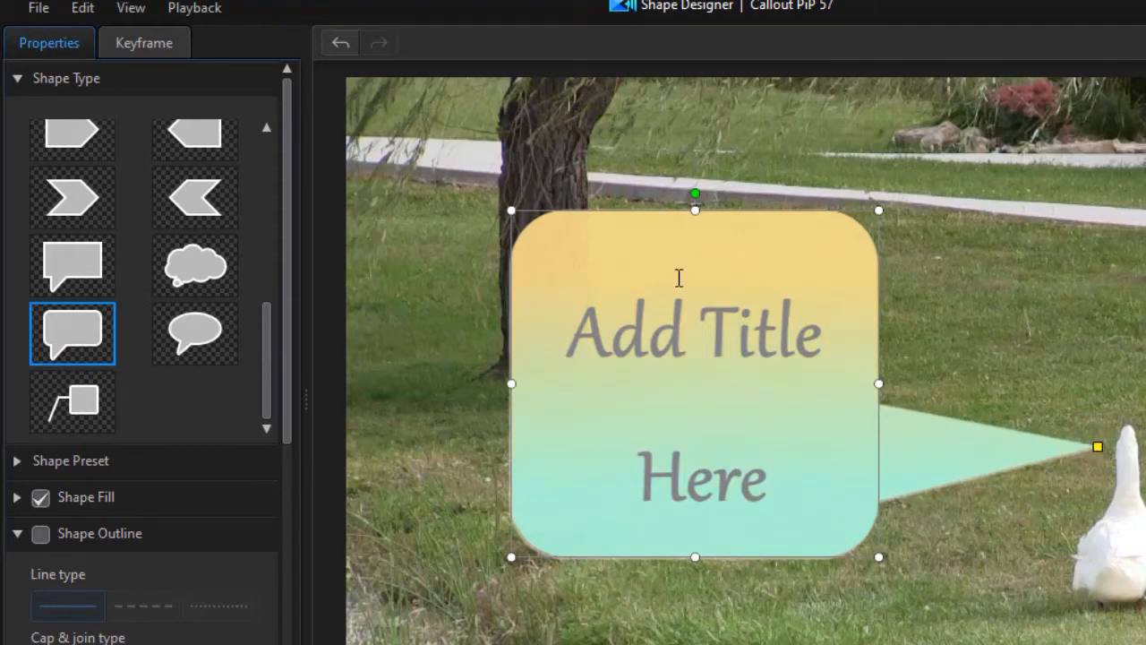
mouse_move(365, 394)
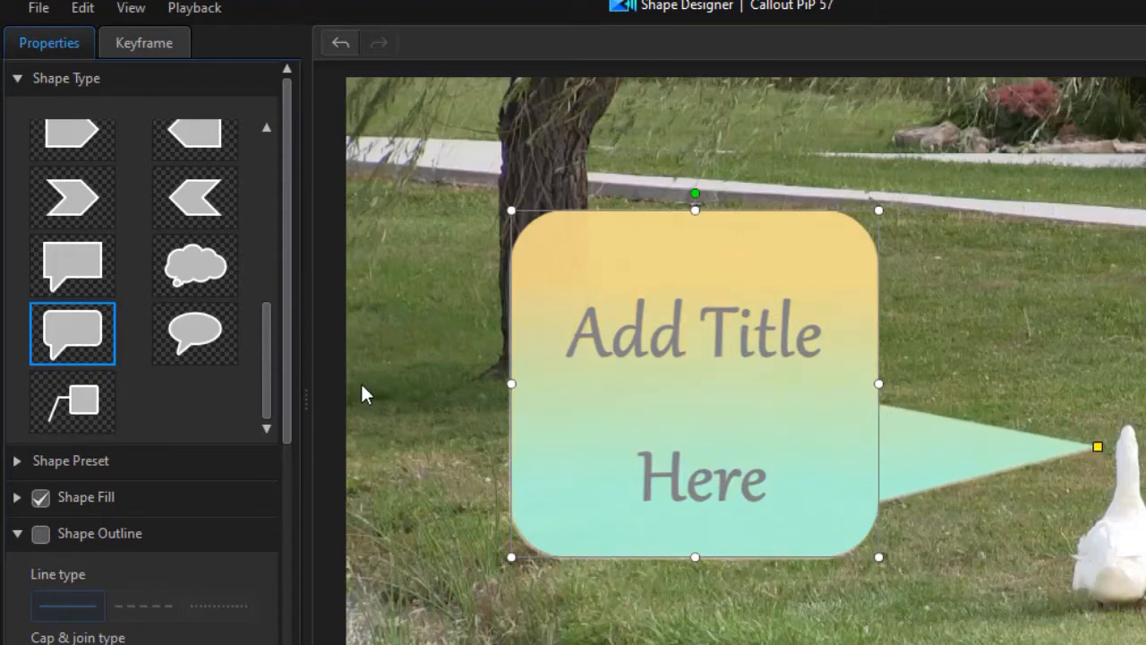
mouse_move(16, 466)
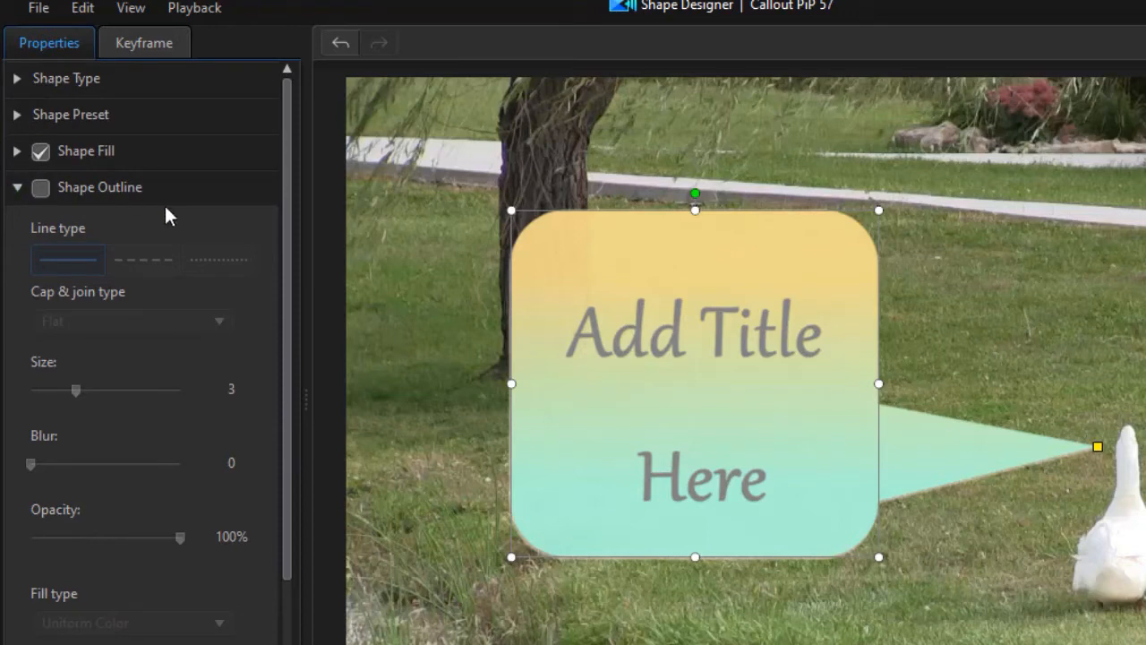
Enable Shape Outline with a 2 Color Gradient ending in dark blue.
click(40, 188)
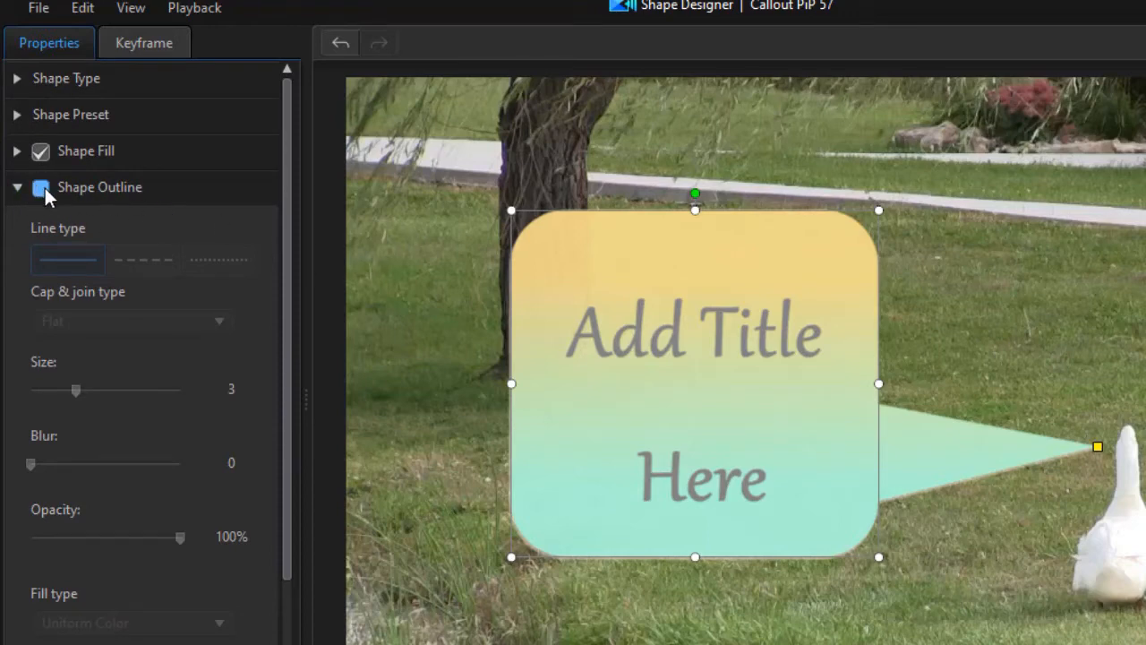
click(40, 188)
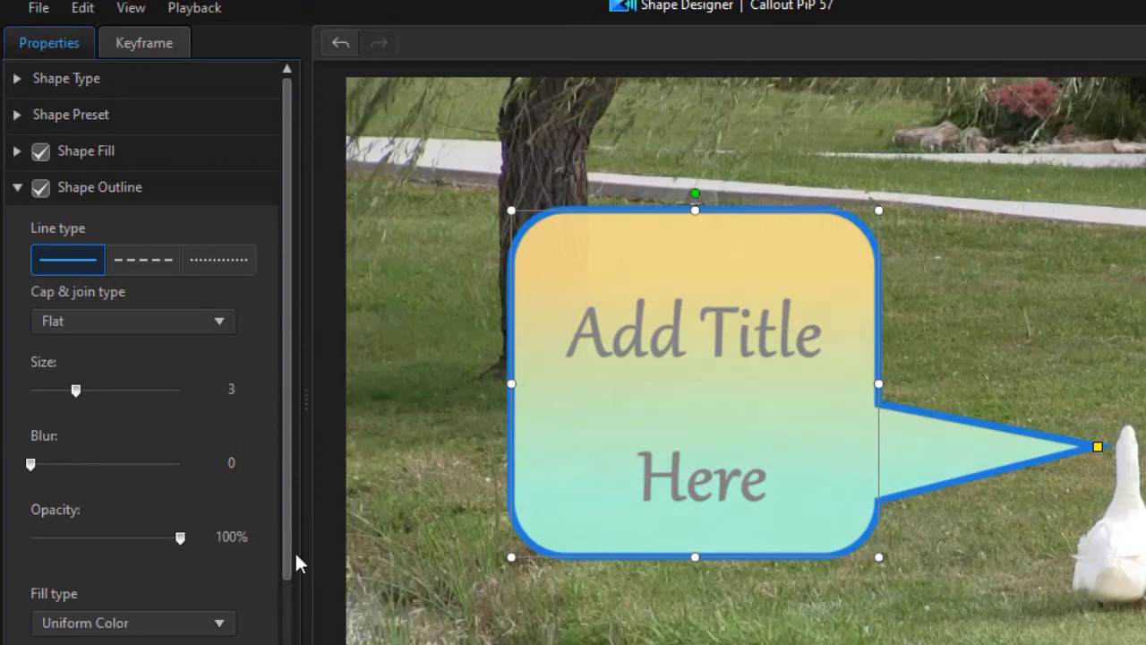
scroll(down, 3)
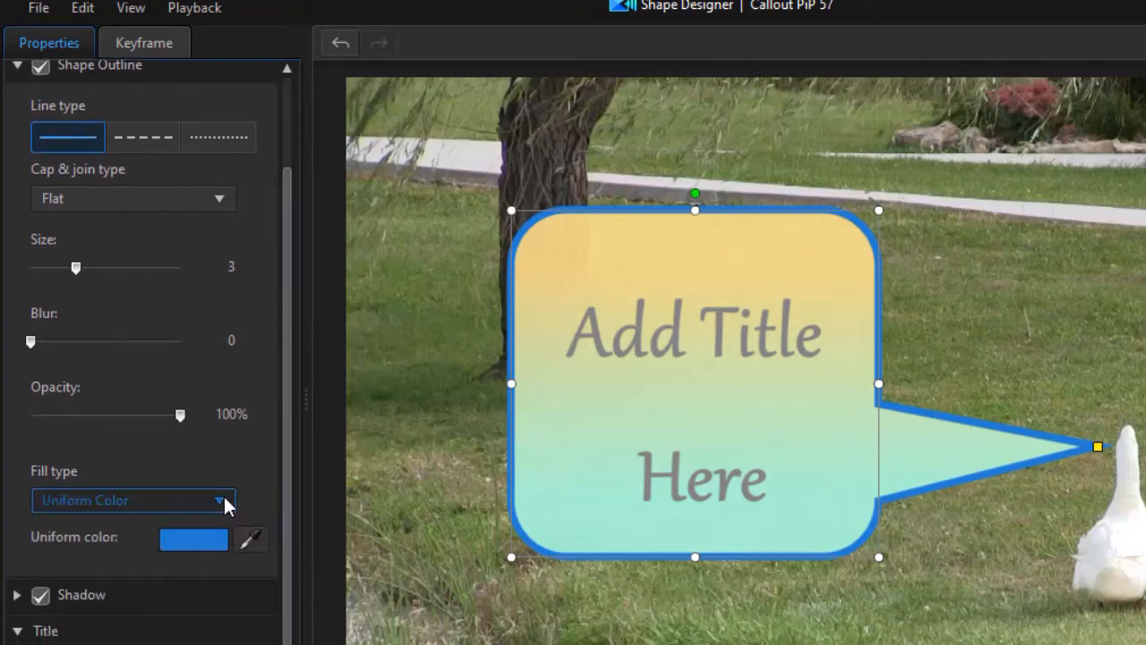
click(219, 500)
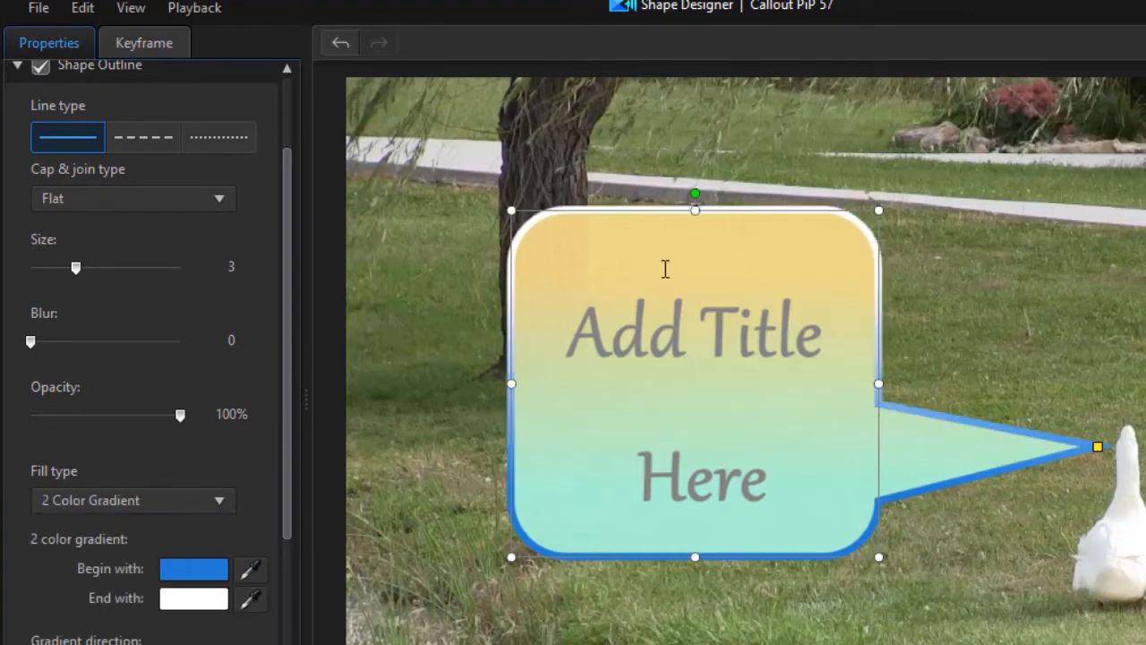
mouse_move(562, 219)
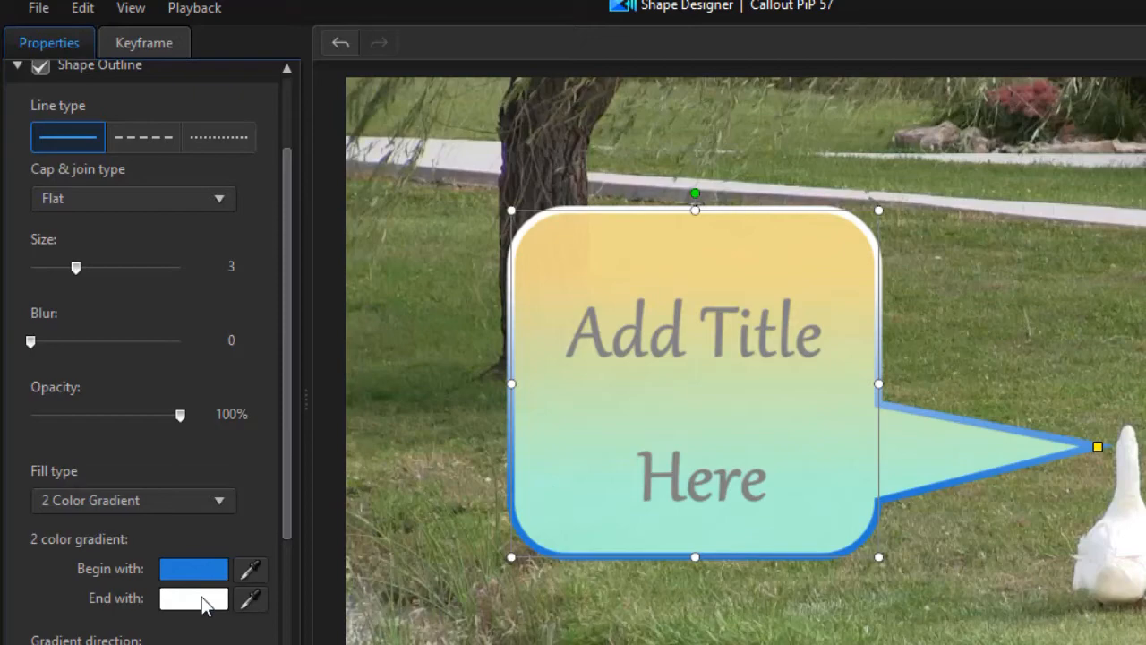
click(194, 598)
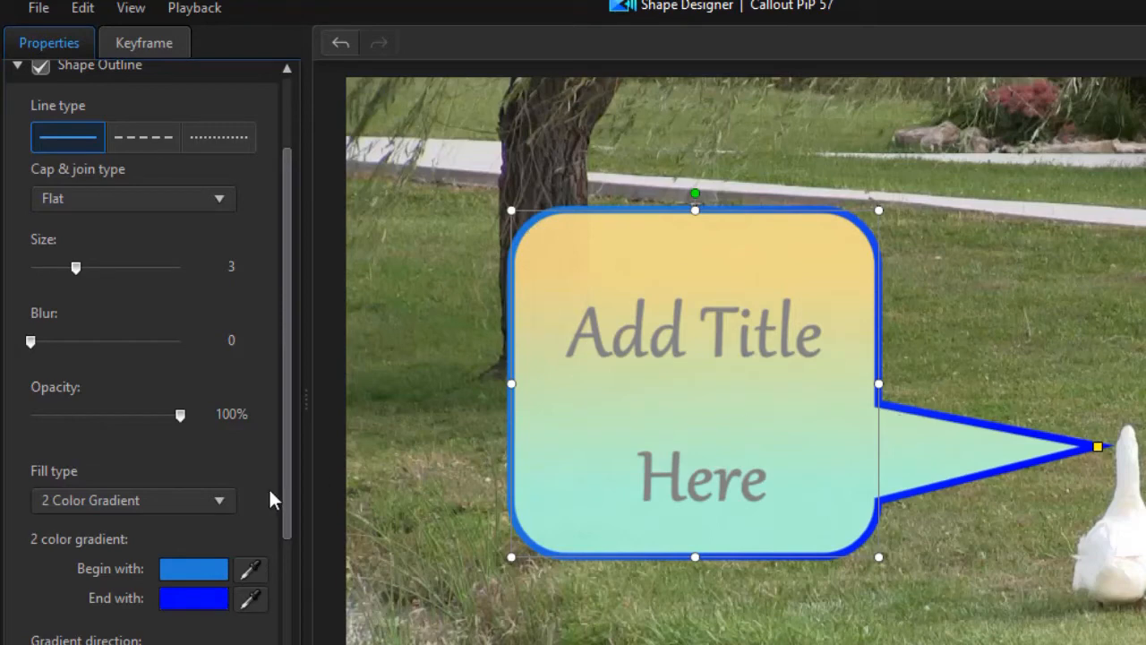
scroll(down, 3)
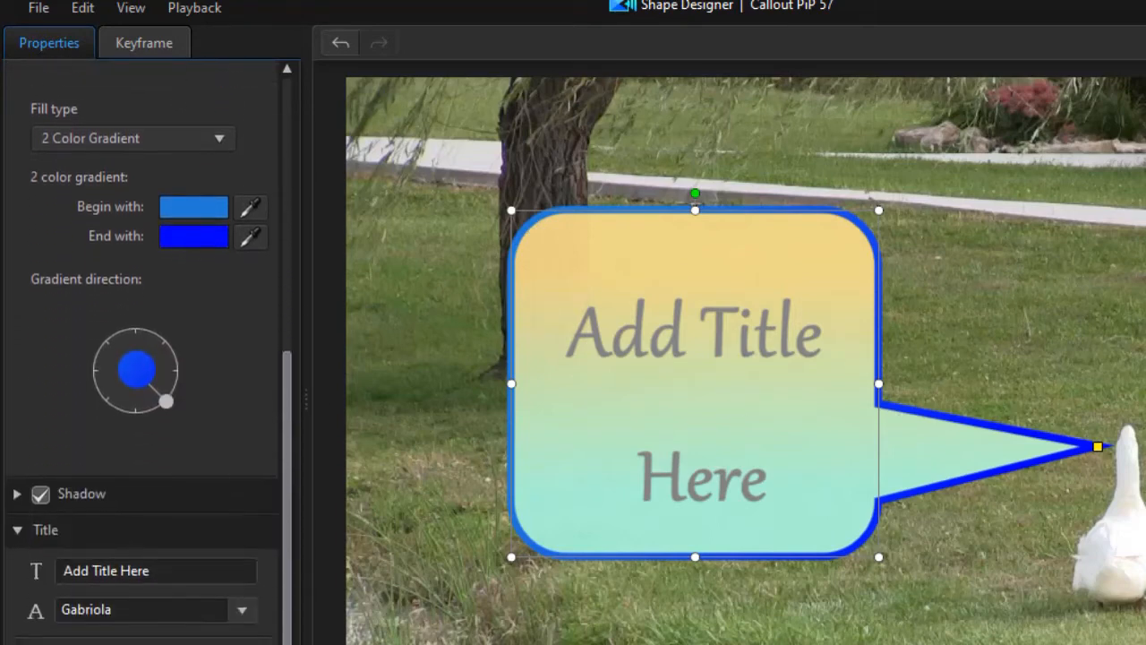
scroll(down, 3)
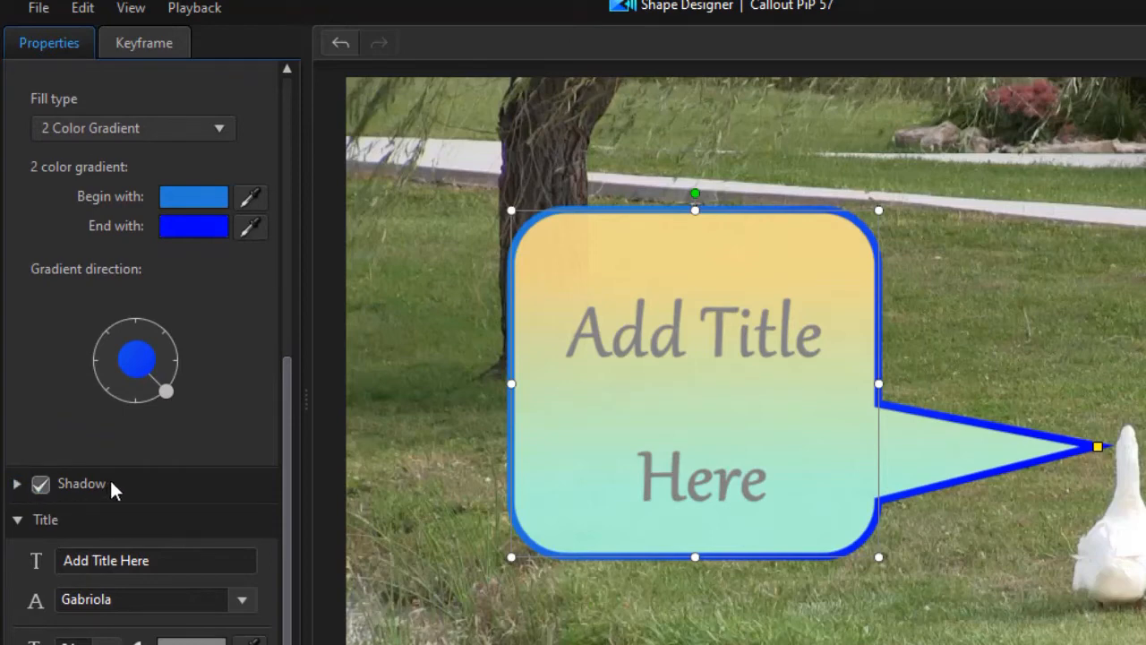
Set the shadow colour to orange and apply it to Outline Only.
click(17, 484)
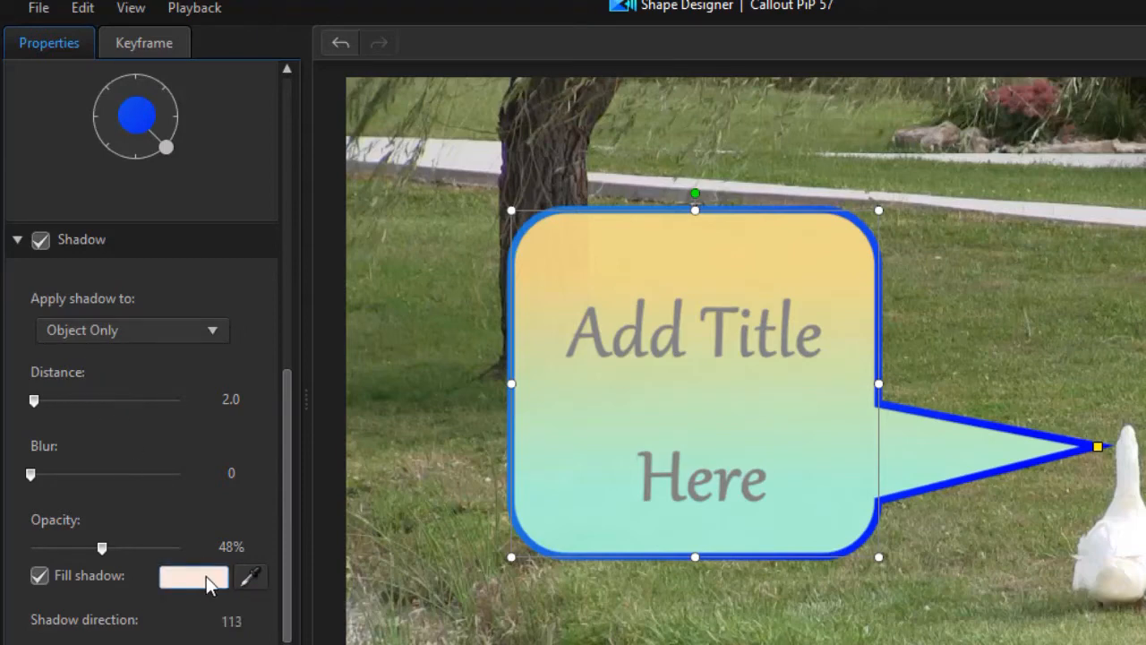
click(194, 577)
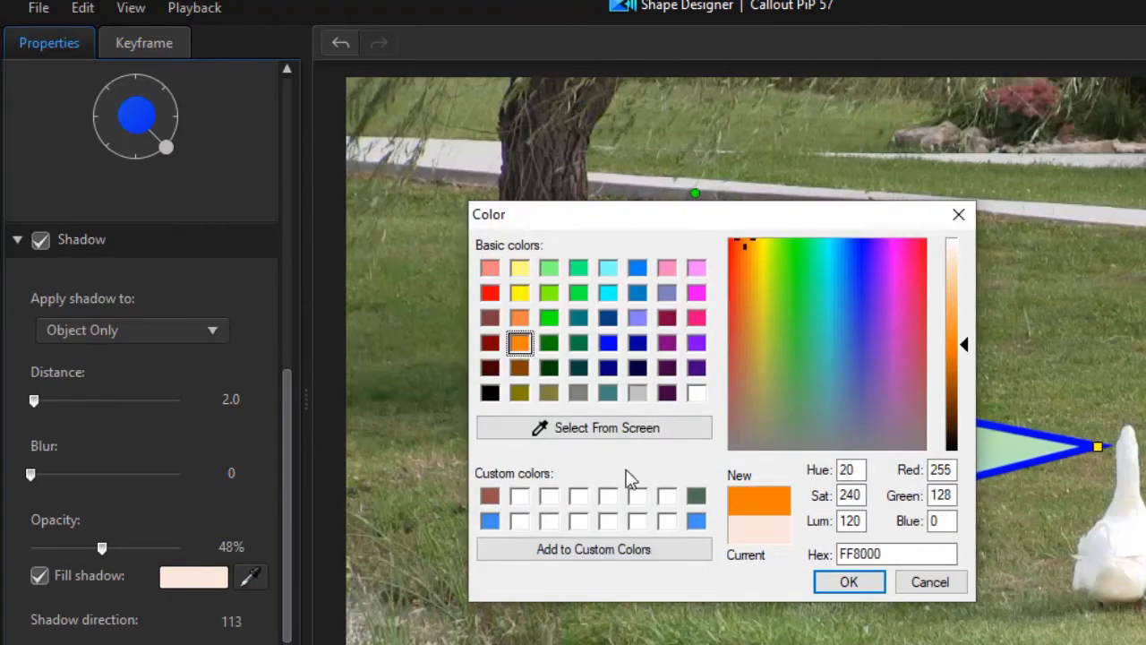
click(849, 580)
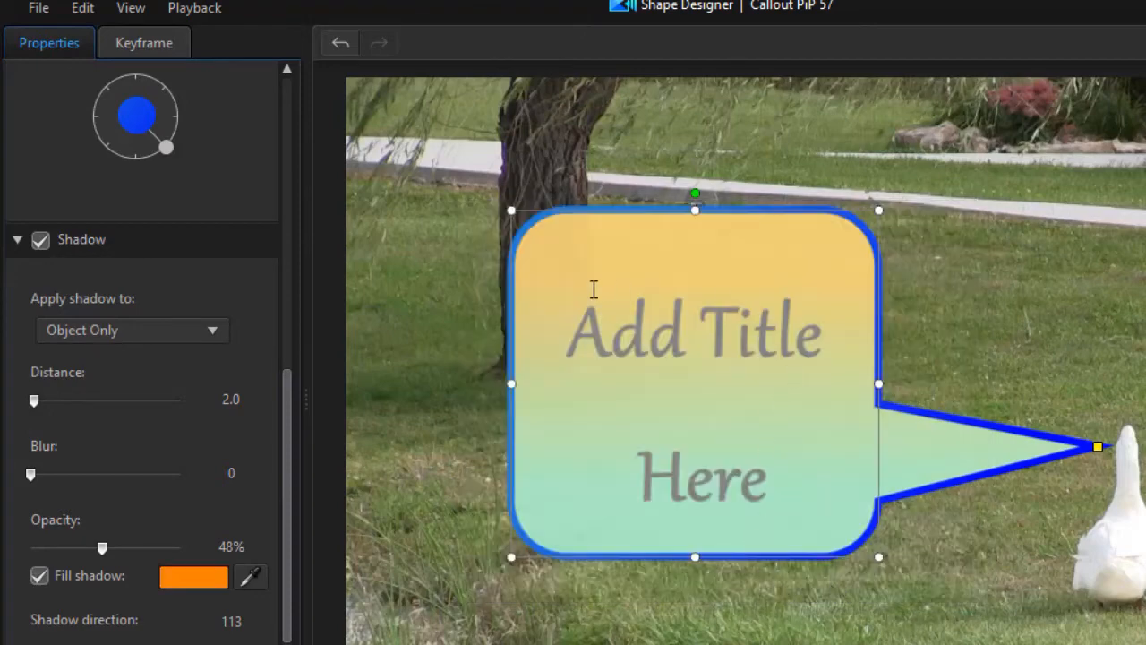
mouse_move(295, 438)
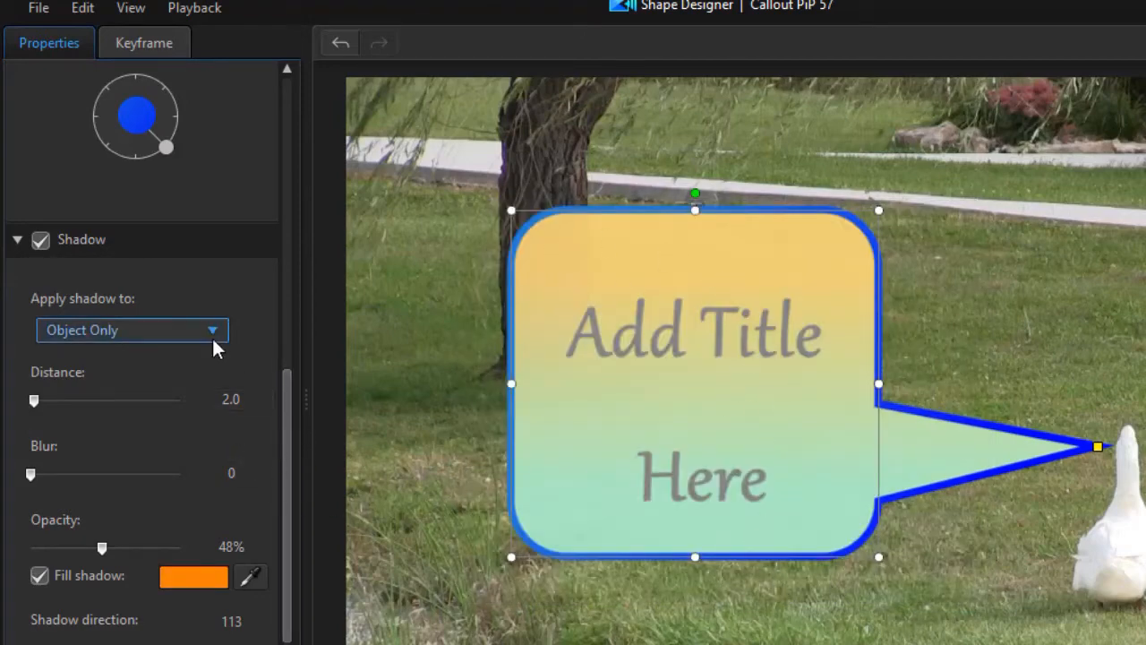
click(132, 330)
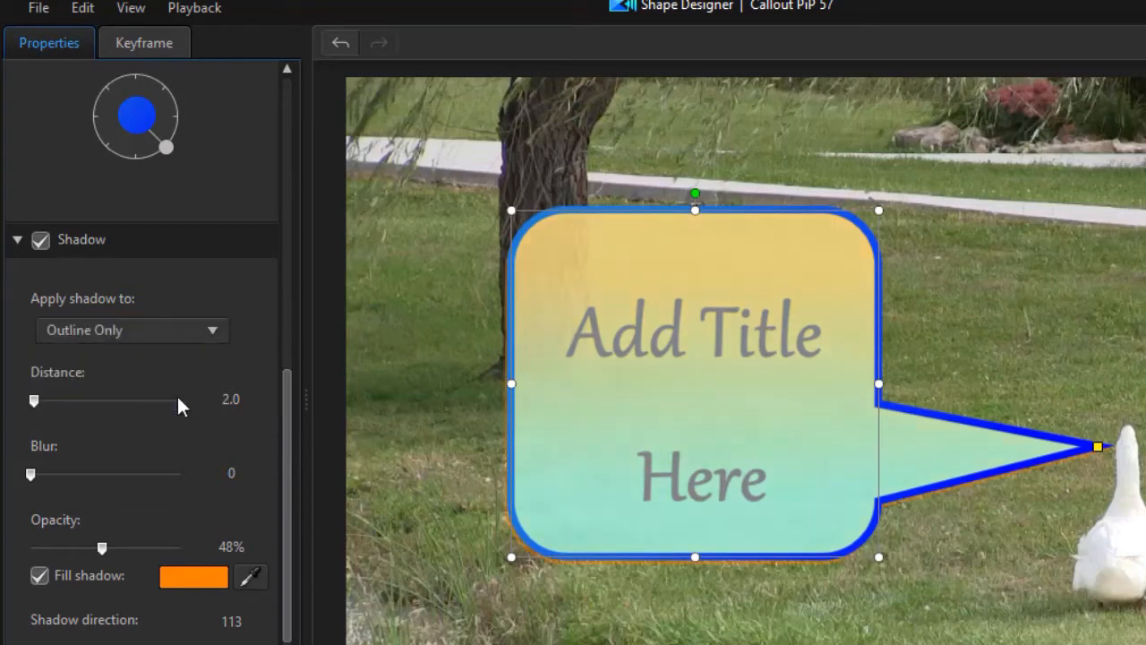
mouse_move(967, 499)
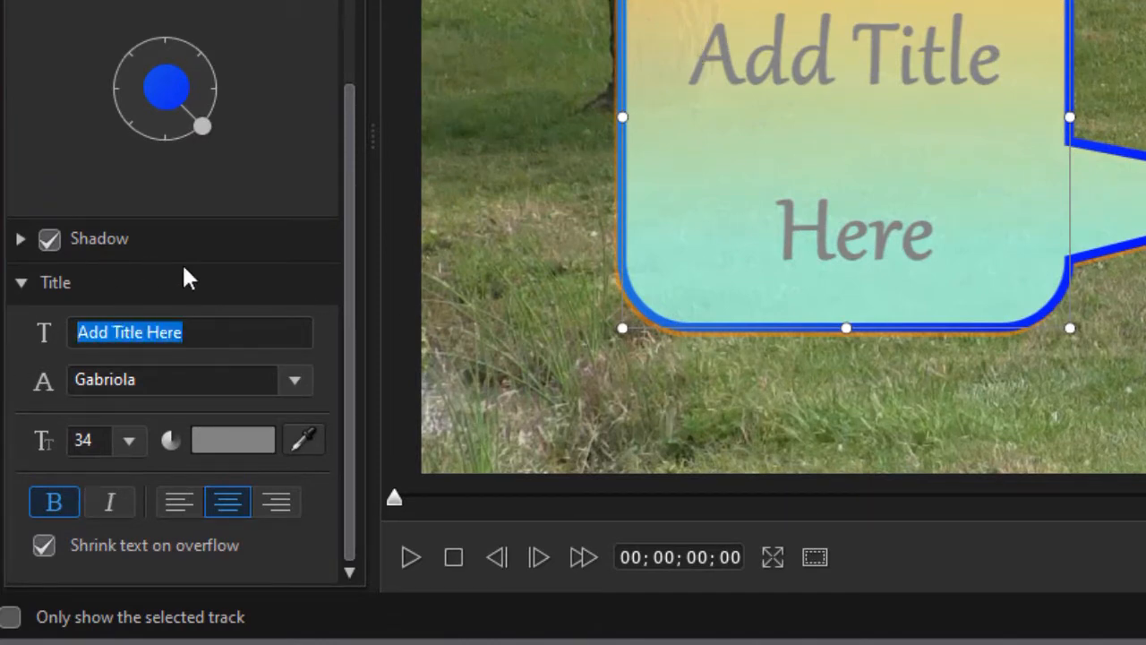
Enter 'How are you doing? I am fine!' as centred title text and adjust its font size.
text(How are you doing?  I am fine!)
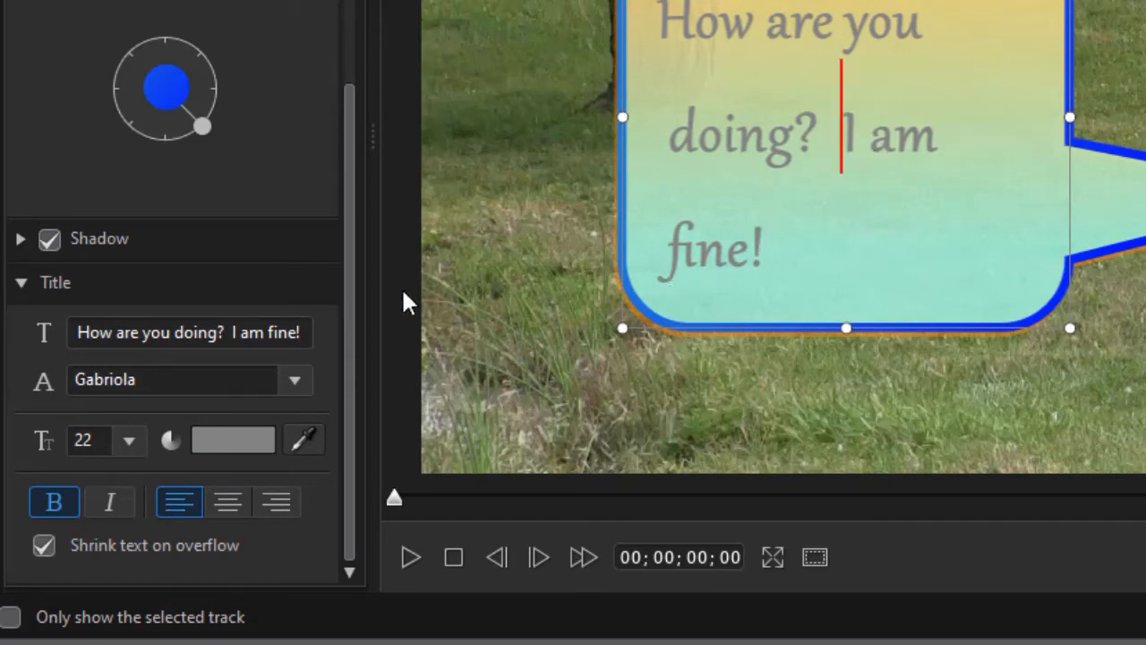
click(276, 502)
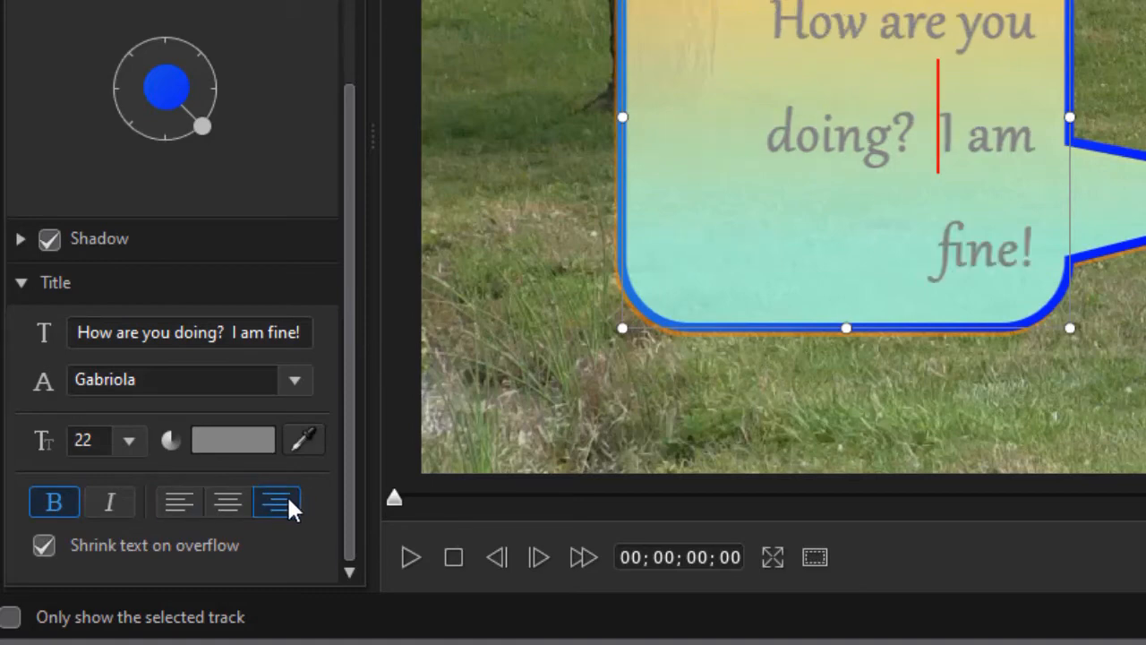
click(227, 502)
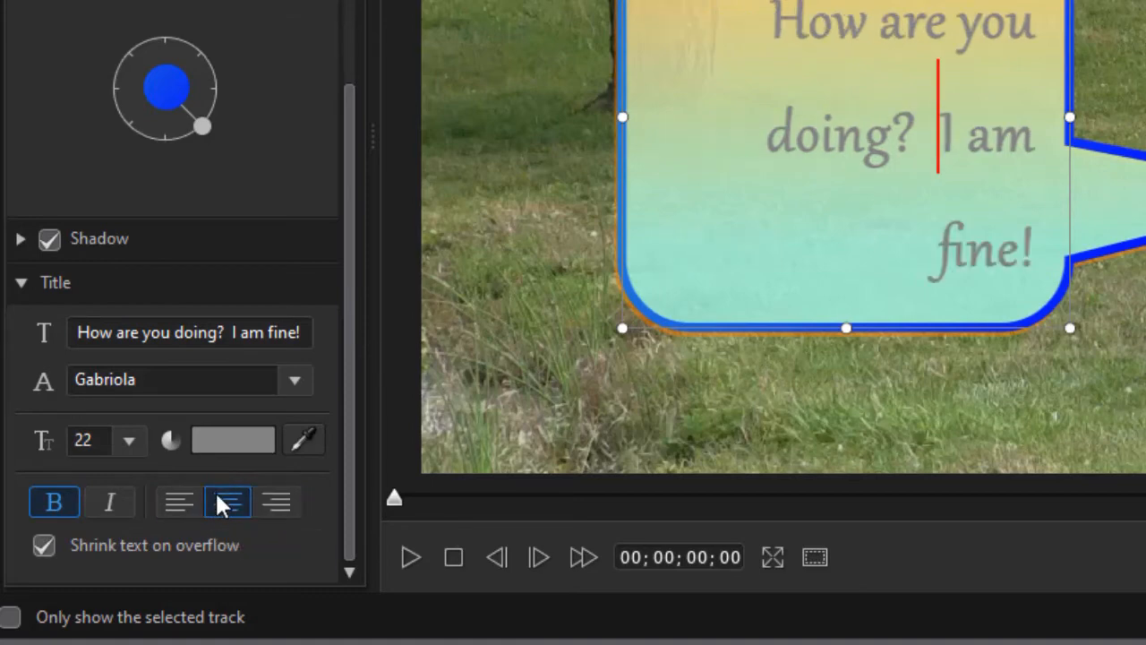
click(227, 501)
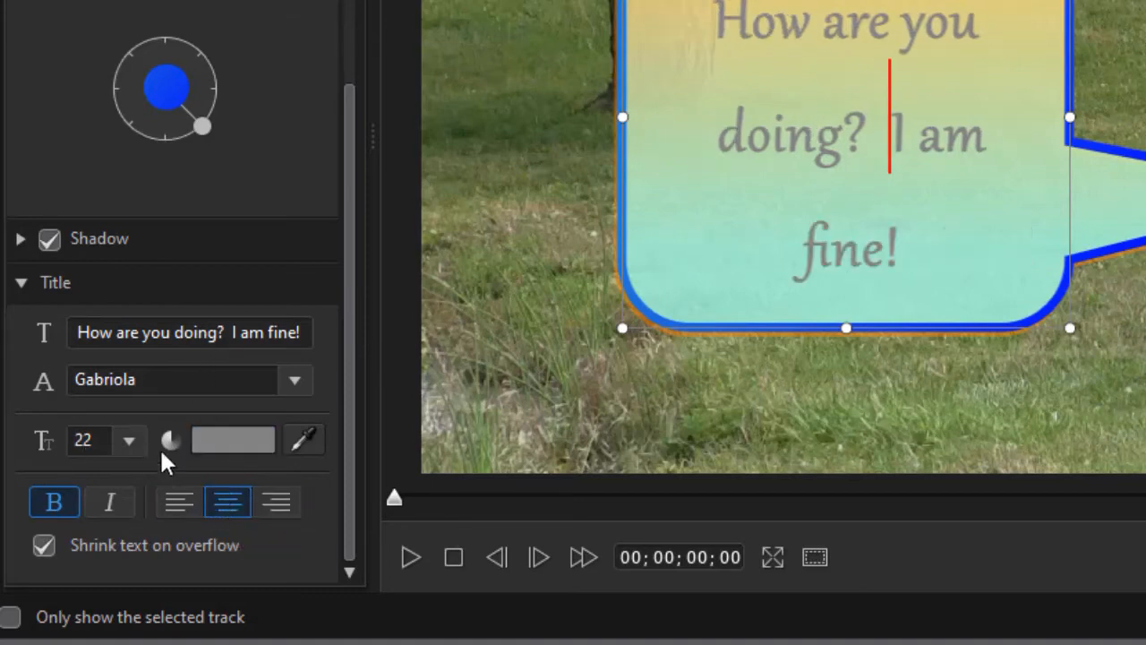
double_click(845, 249)
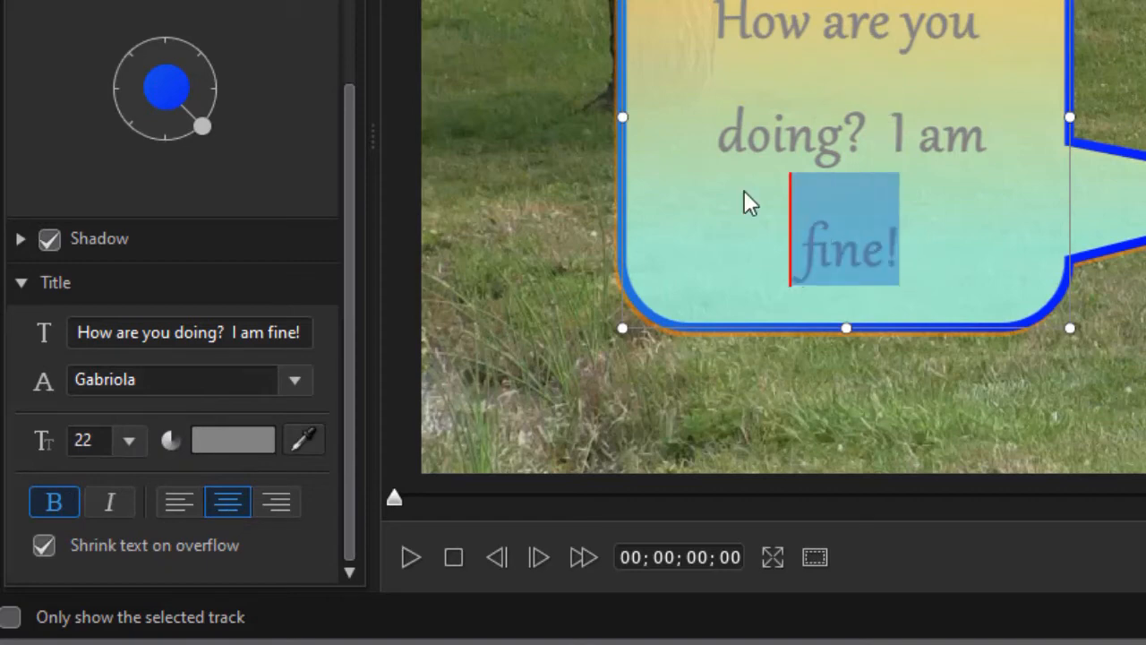
click(129, 441)
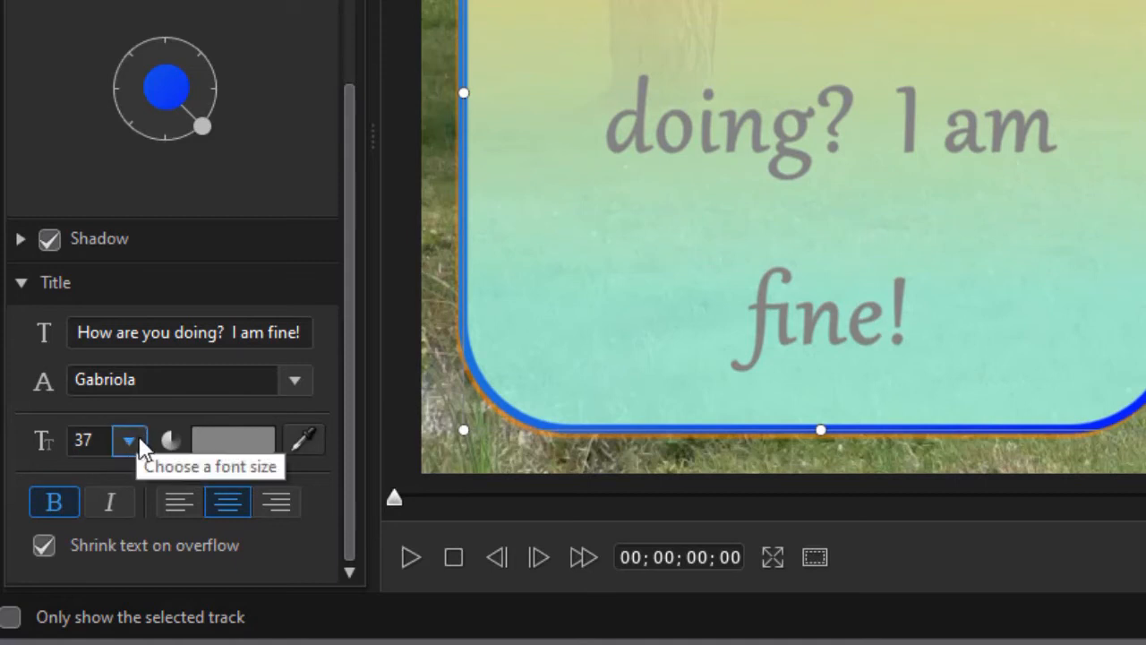
mouse_move(151, 437)
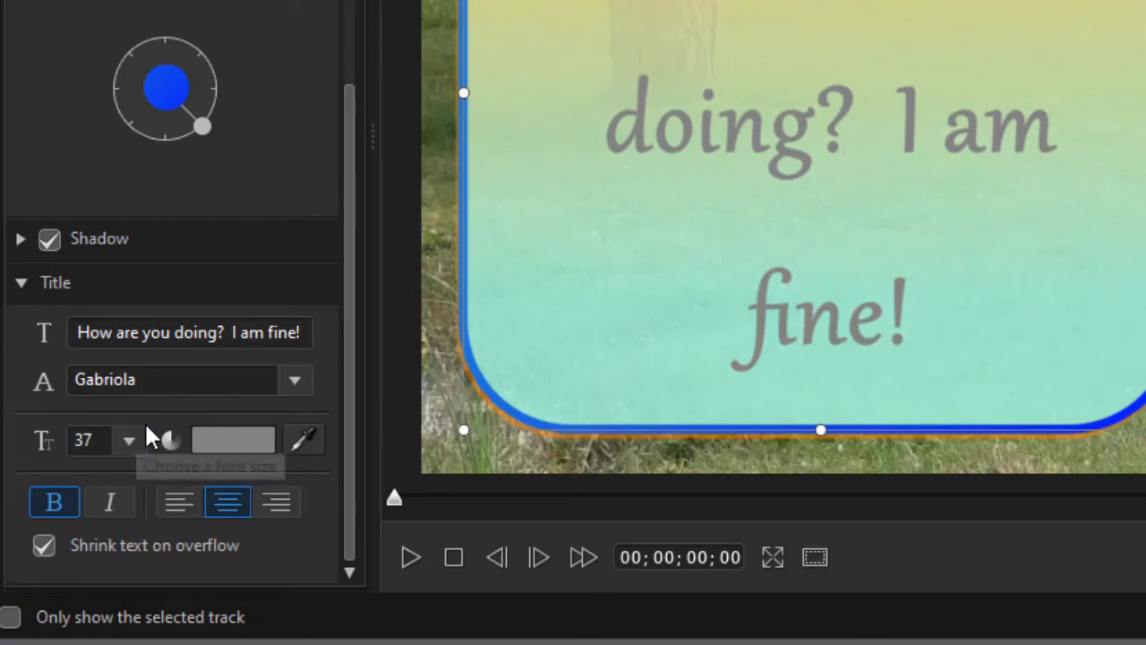
mouse_move(157, 412)
text(80)
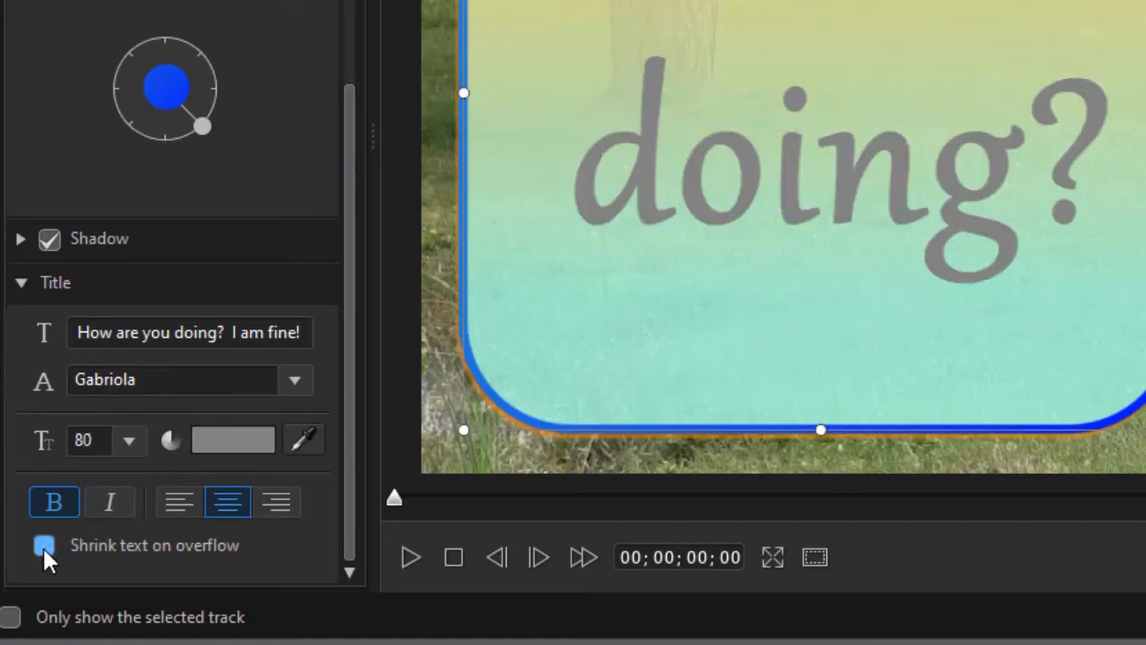
Try other font sizes with Shrink text on overflow off, then re-enable shrinking.
click(43, 544)
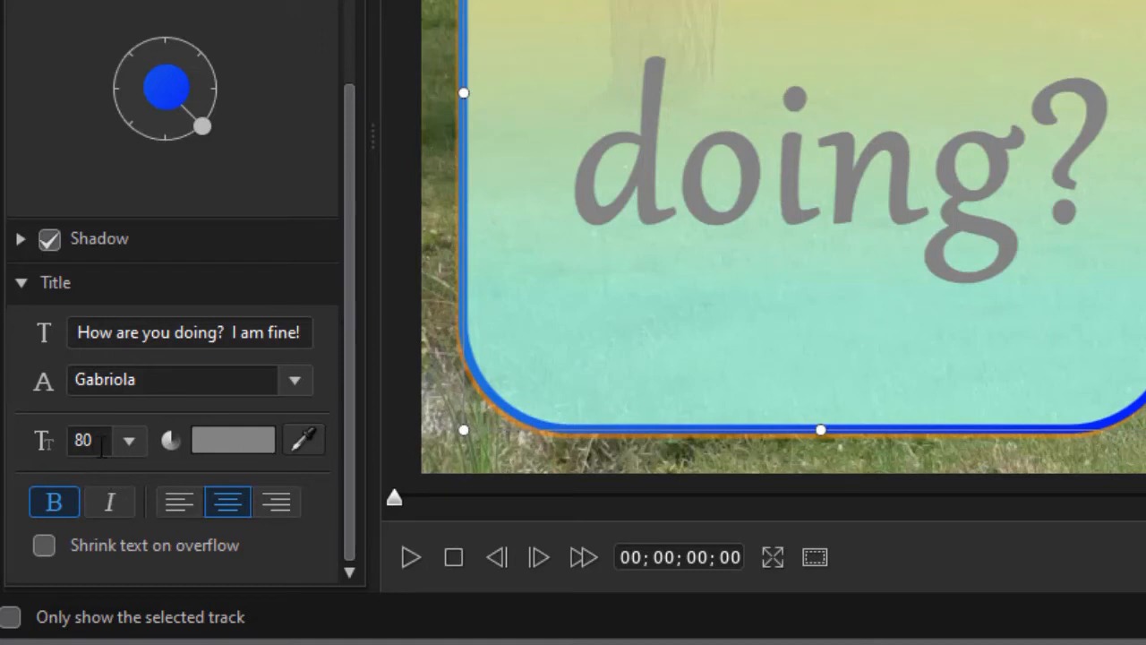
click(932, 161)
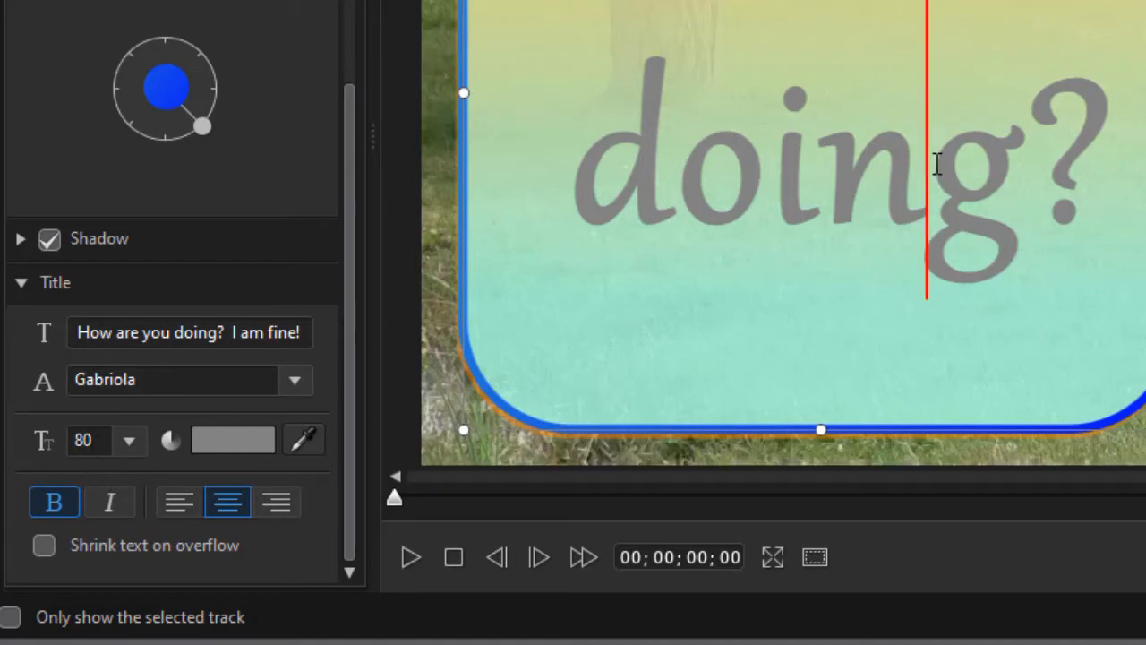
click(129, 441)
text(9)
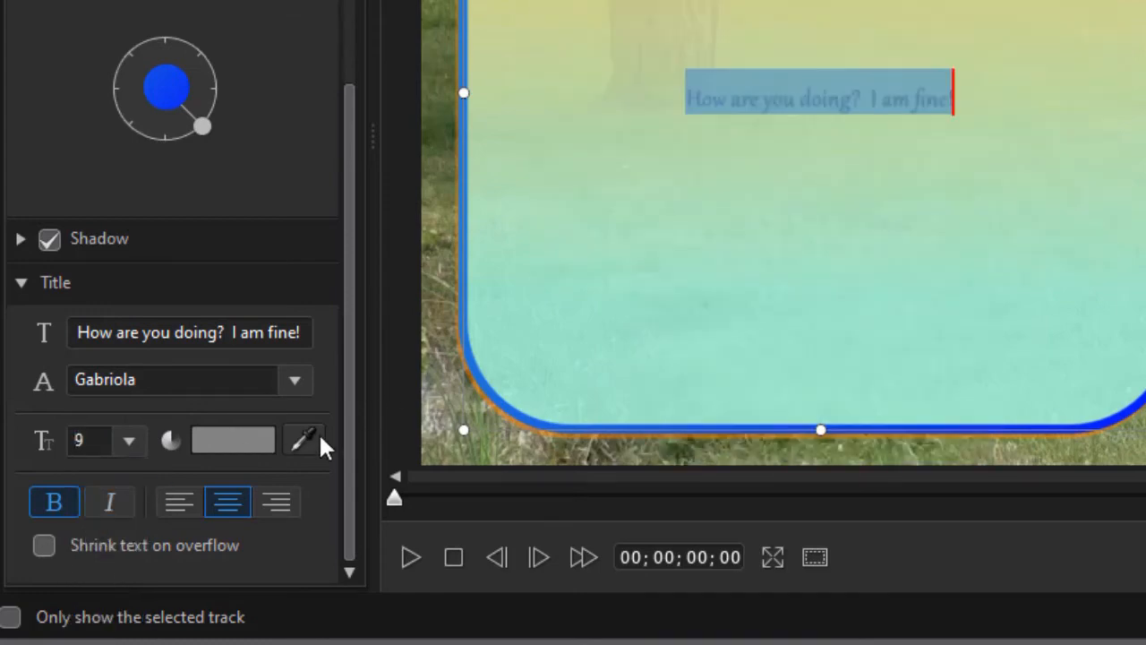
click(129, 441)
text(48)
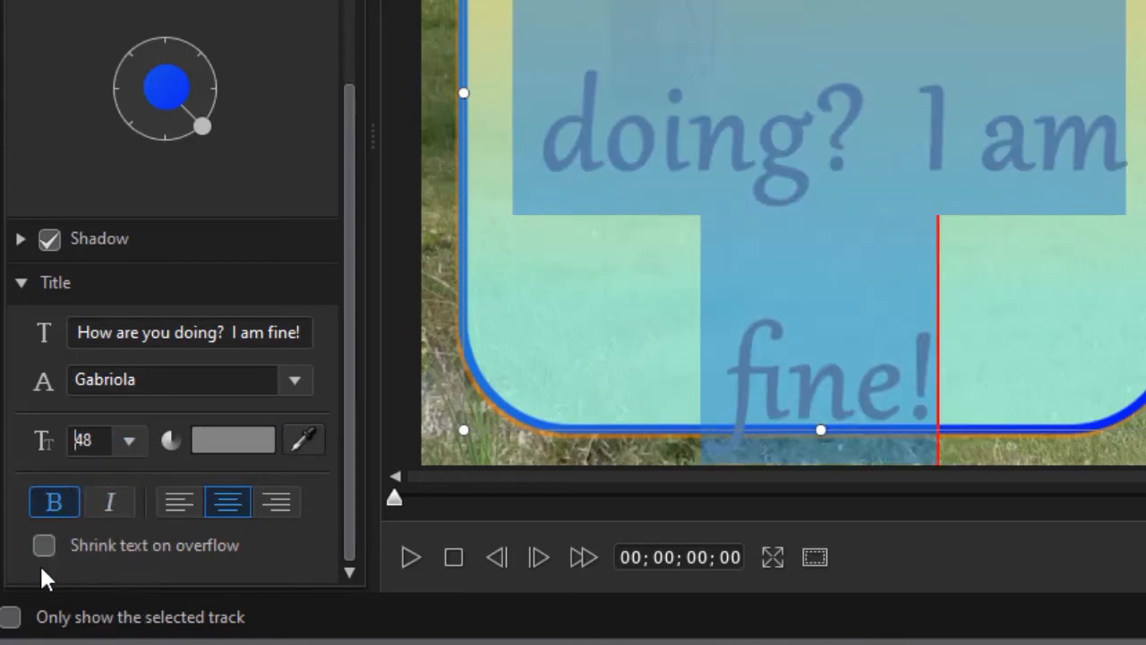
click(43, 544)
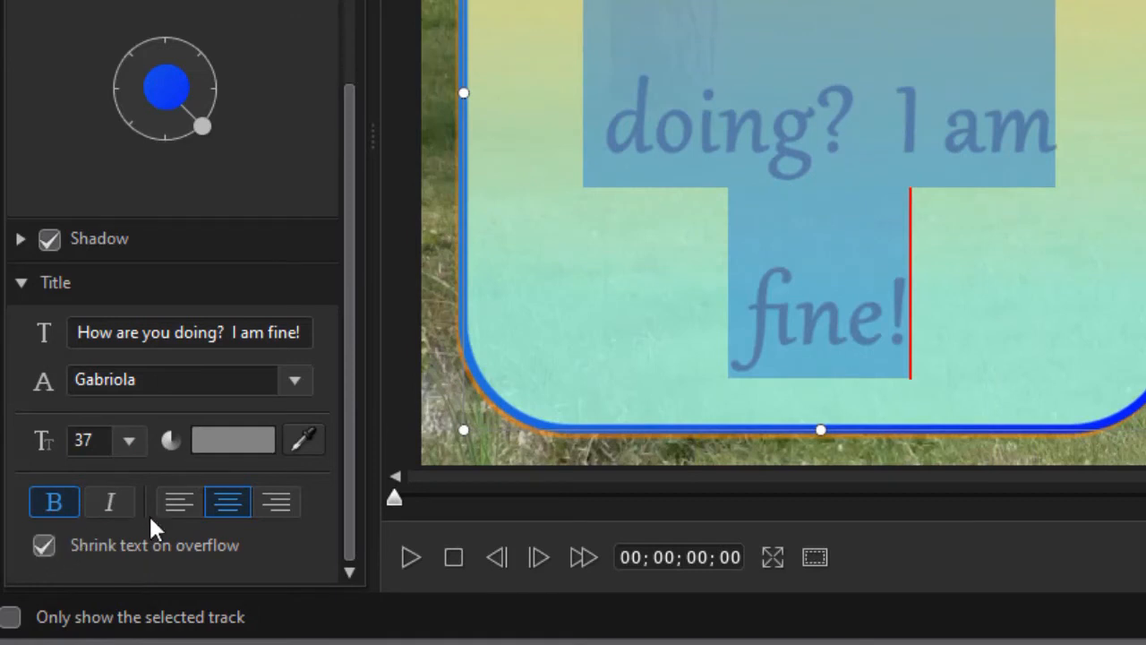
mouse_move(157, 529)
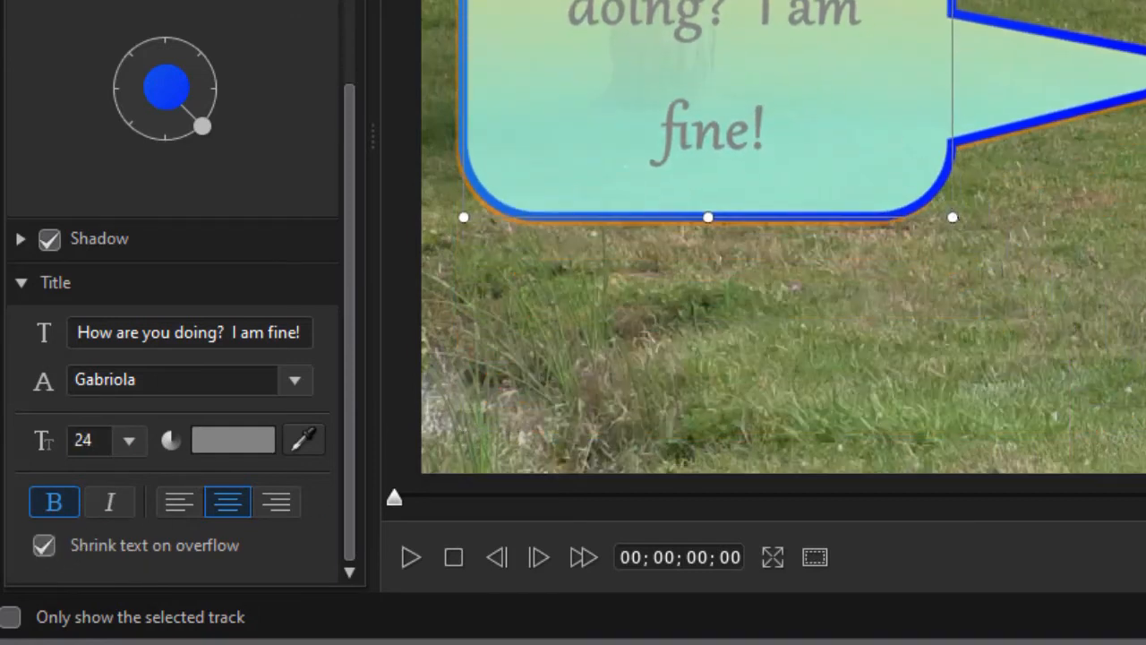
Use the GranaPadano font, a Uniform Color grey bubble fill and red text.
click(294, 380)
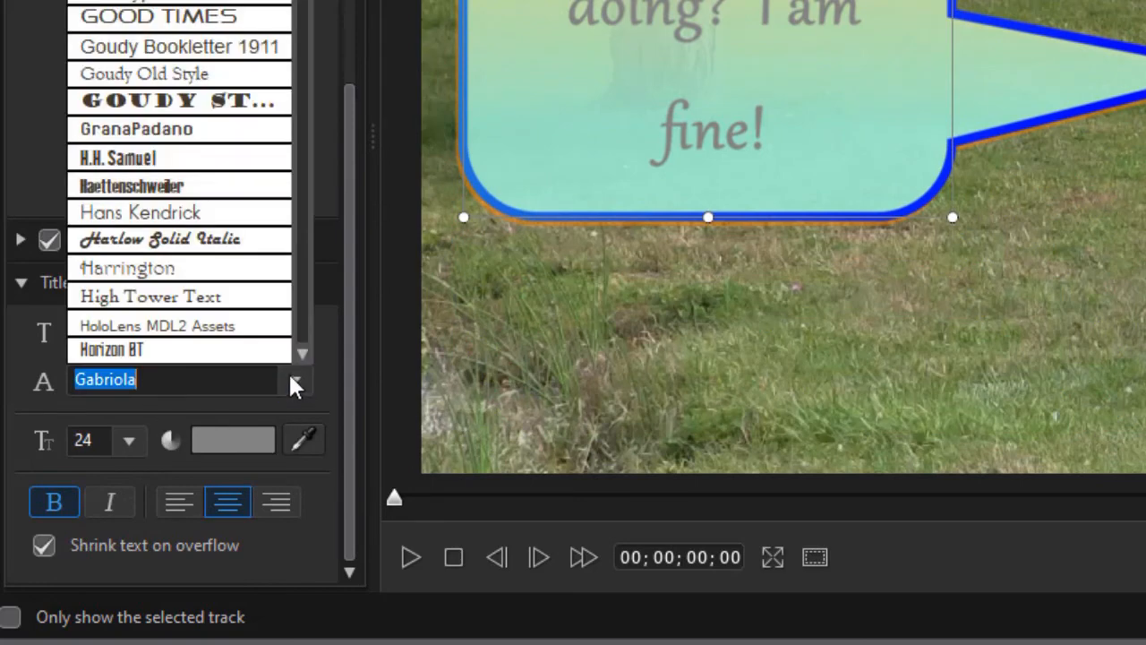
click(136, 129)
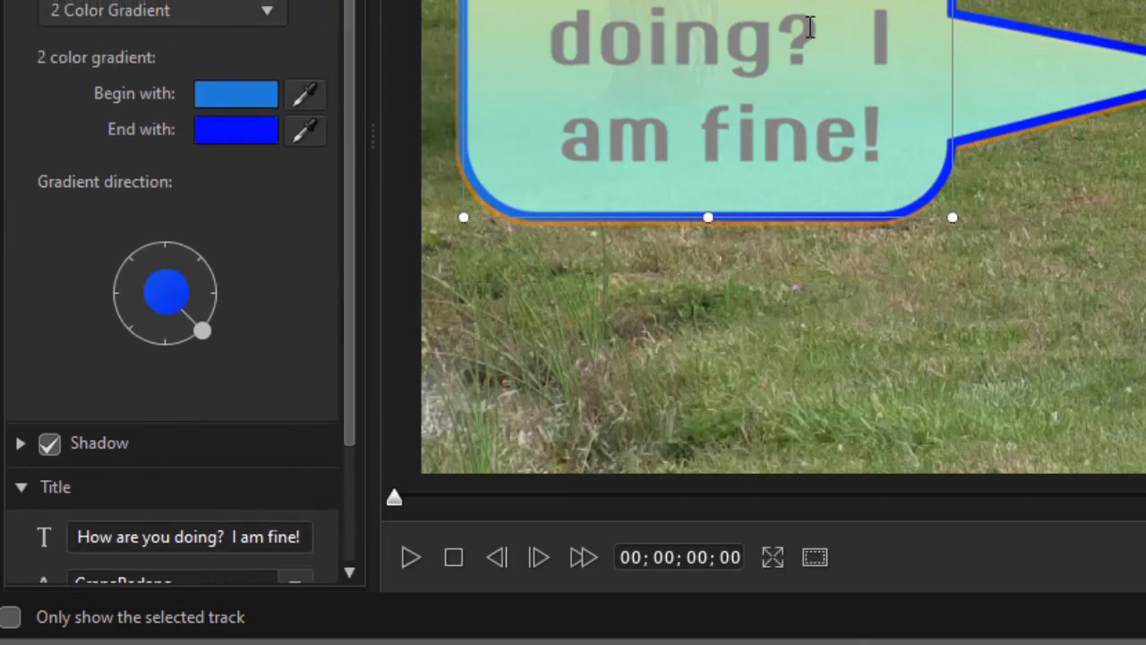
mouse_move(610, 118)
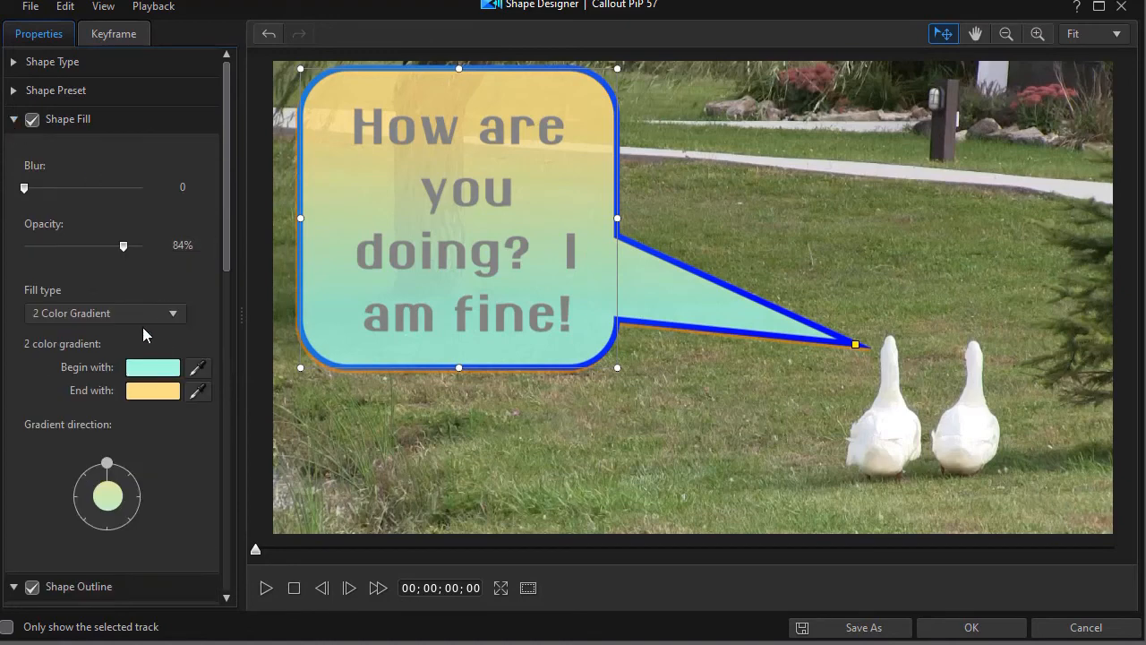
click(104, 311)
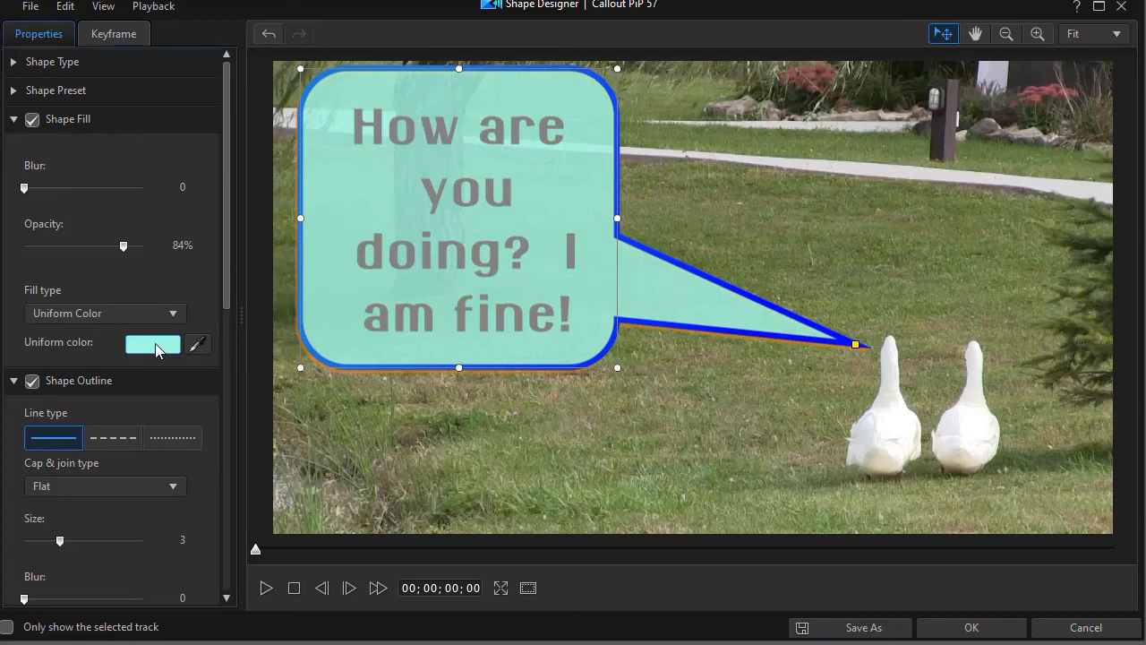
click(152, 344)
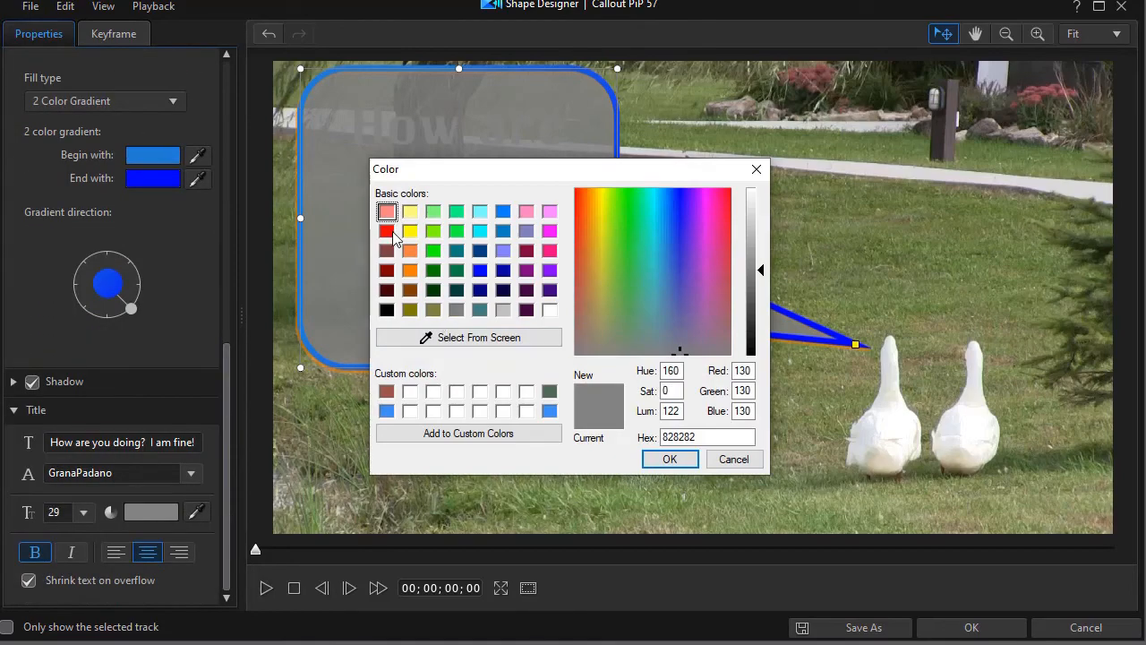
click(669, 458)
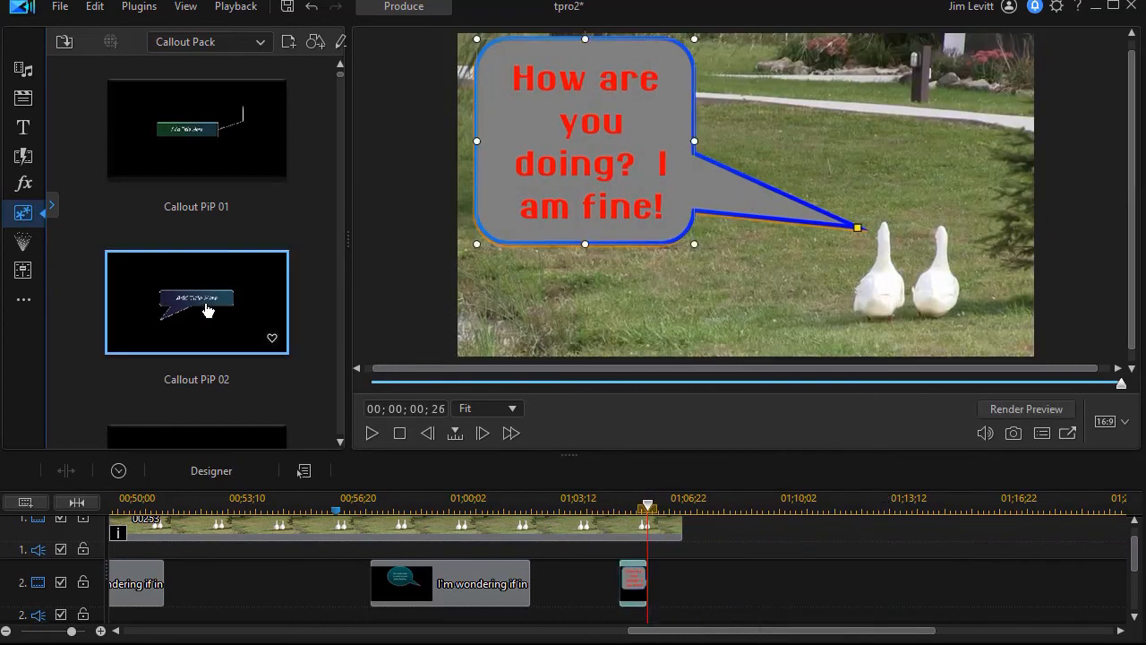
Insert Callout PiP 02 after the first bubble and point its tail toward the geese.
click(197, 301)
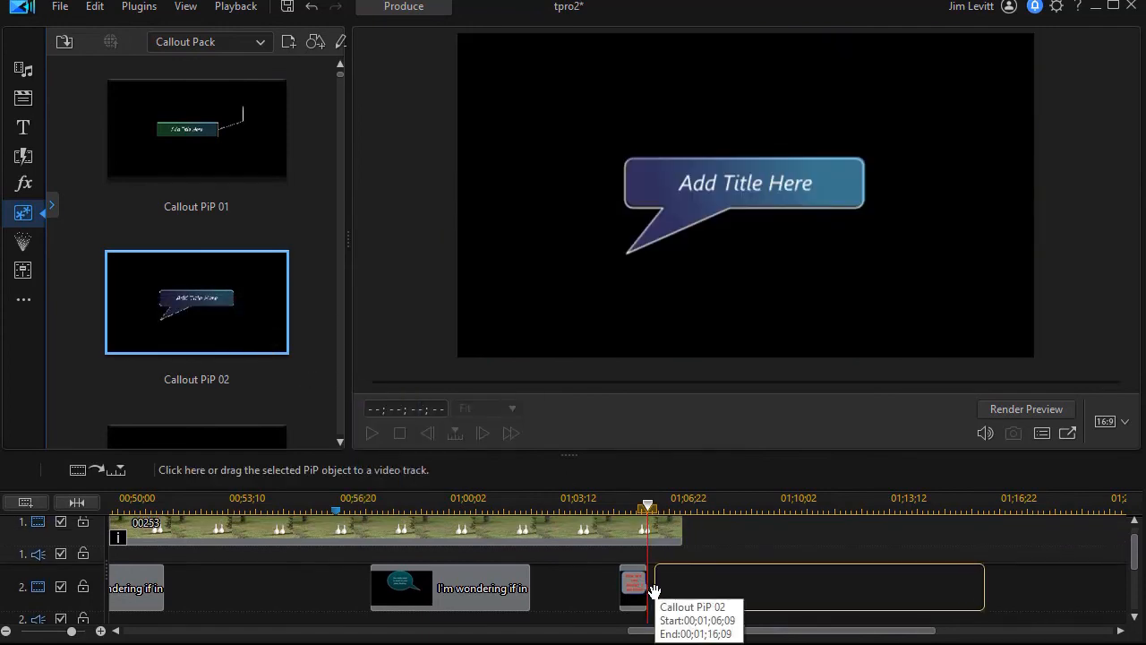
click(815, 587)
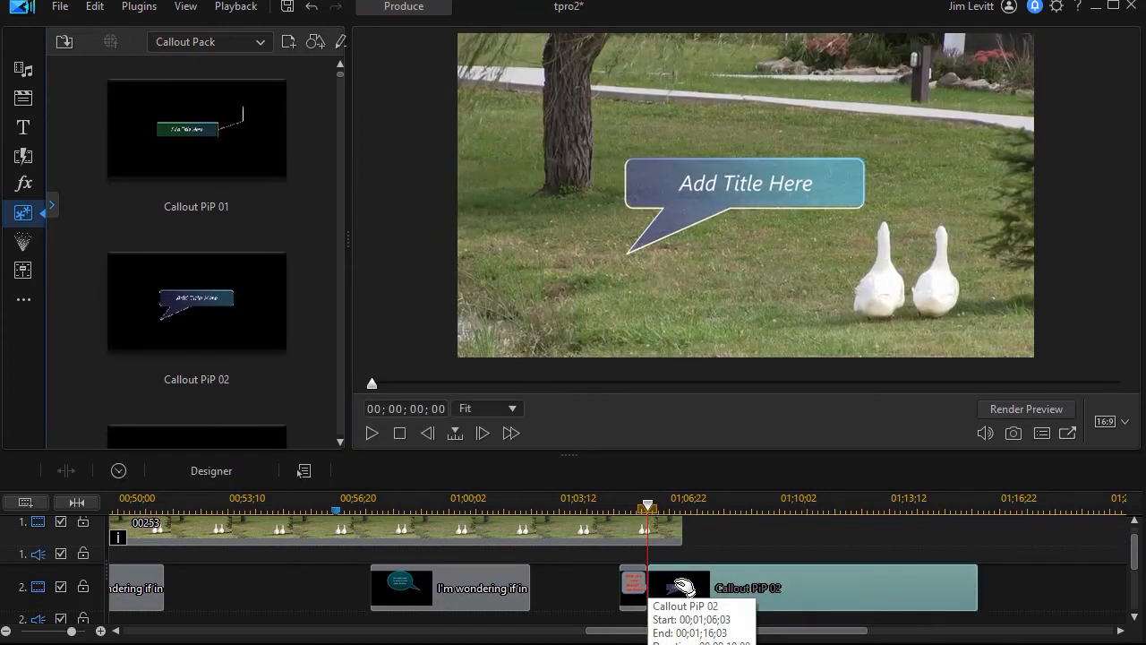
click(743, 183)
text(I am great!)
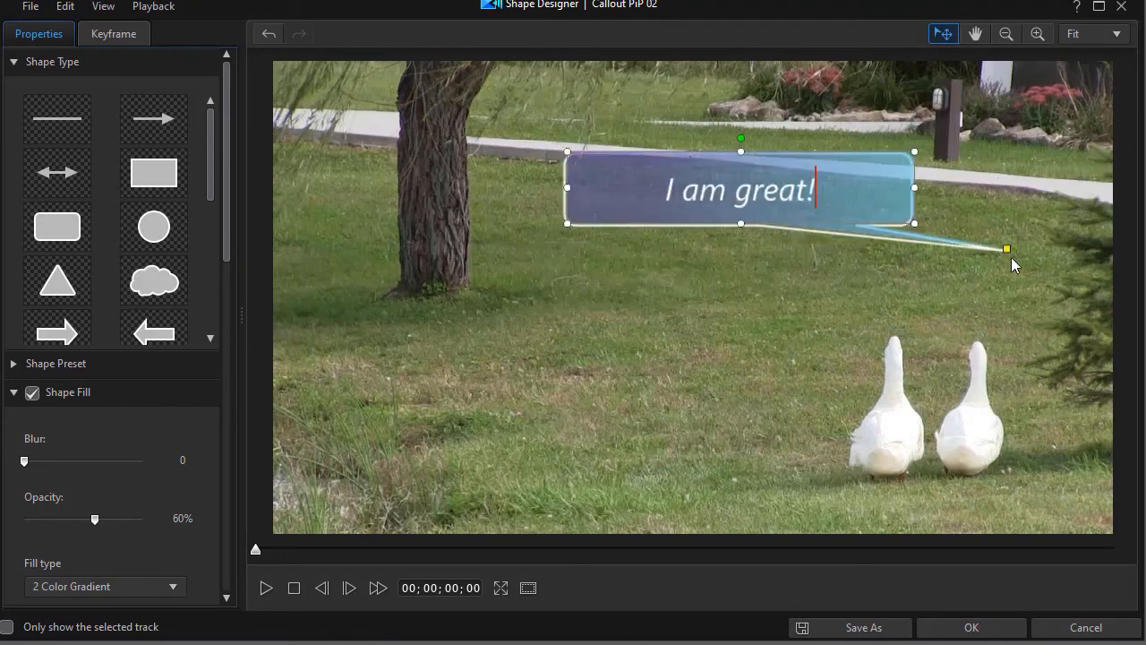
drag(1007, 247, 975, 338)
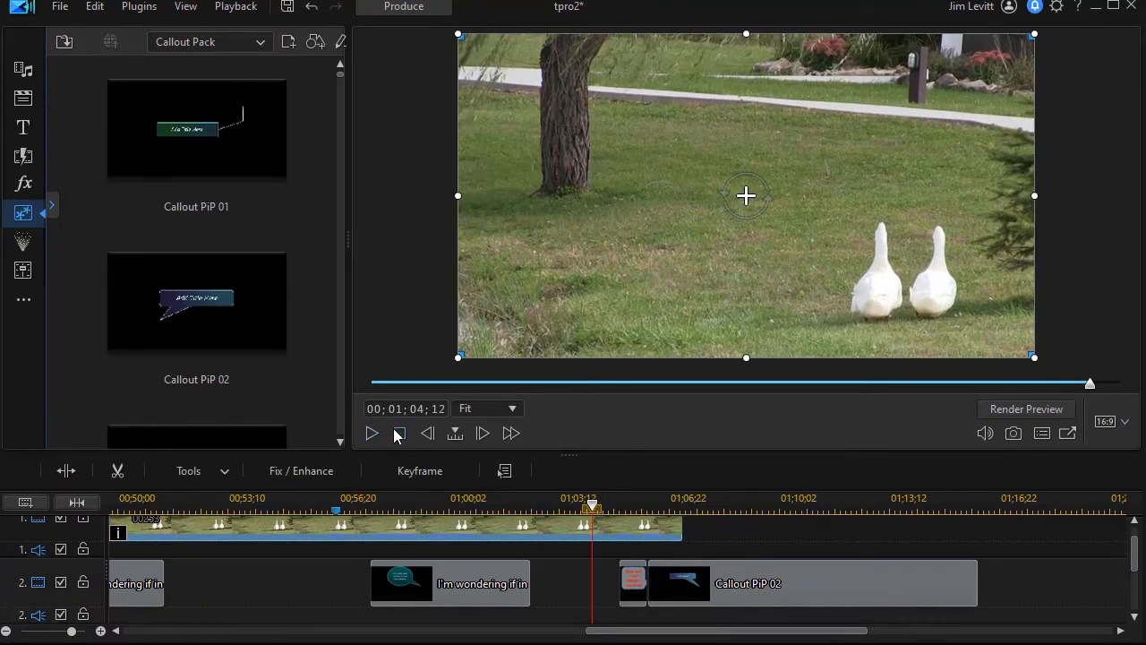
click(373, 432)
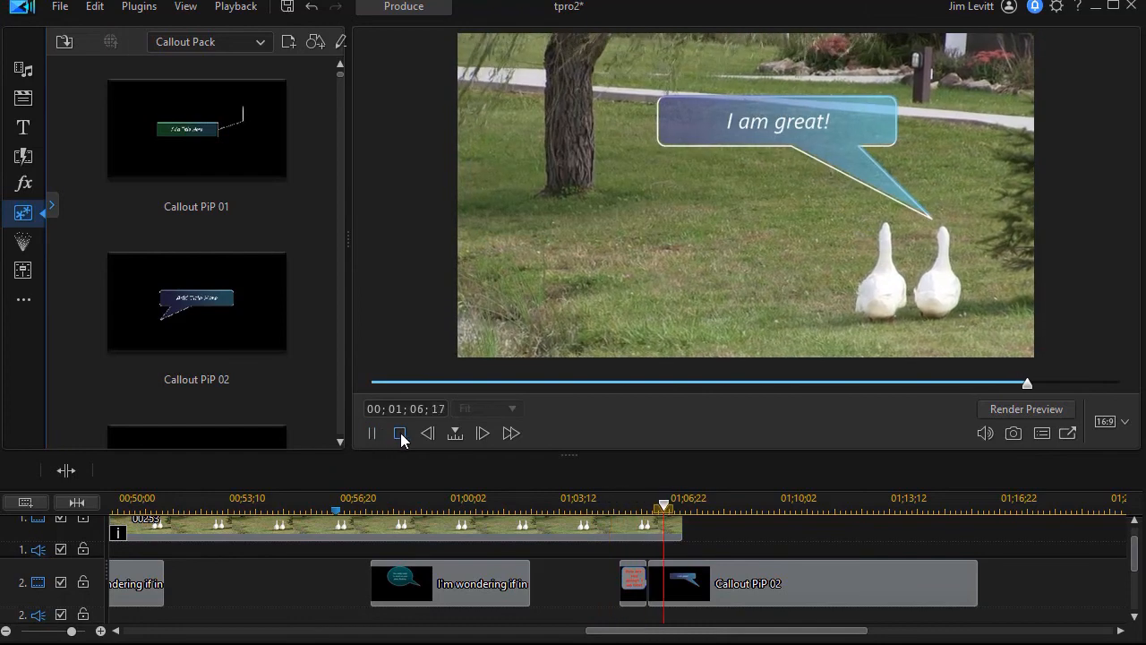
click(399, 431)
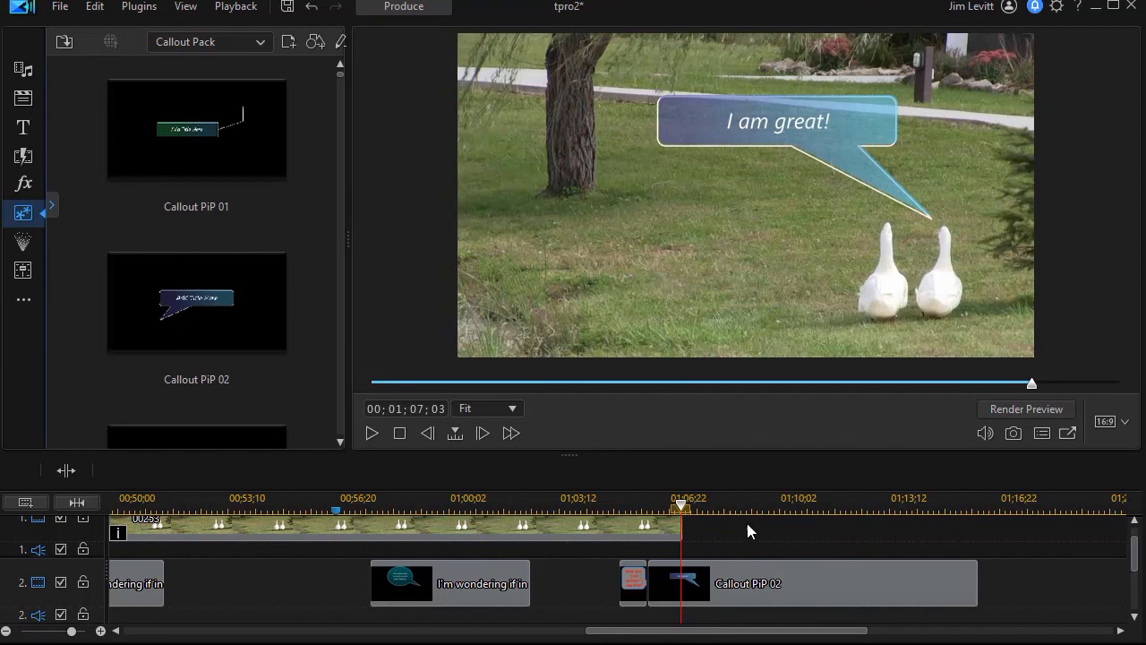
mouse_move(749, 530)
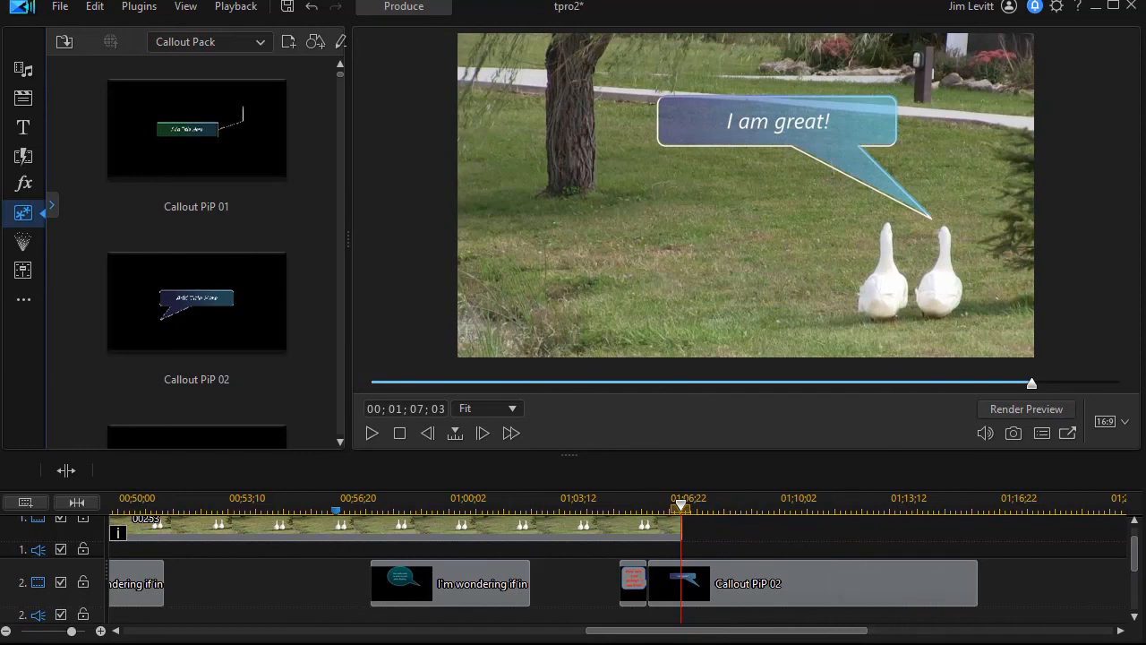